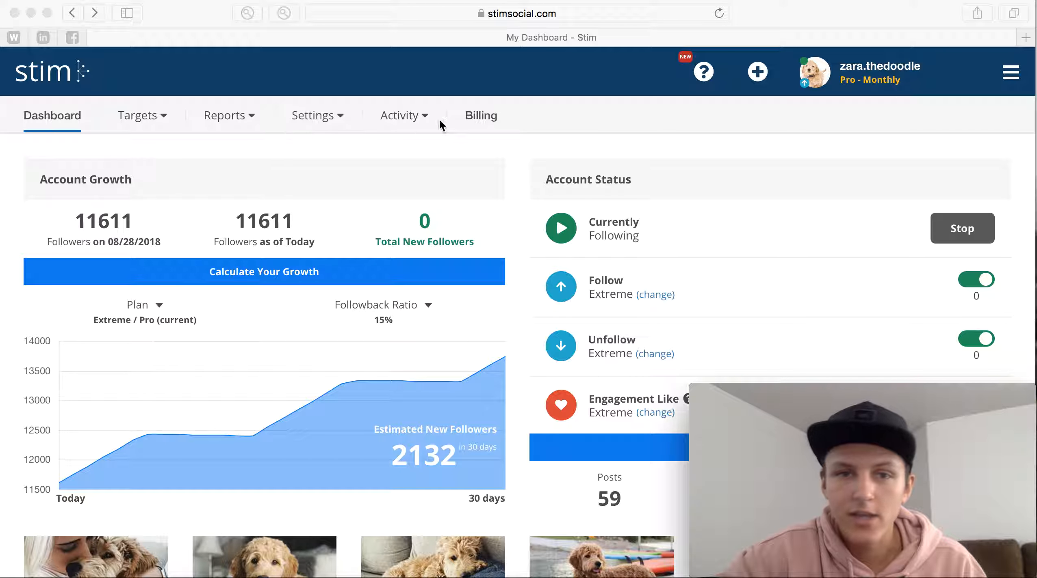
Step: Open the billing page and view the full payment history
{"action": "left_click", "coordinate": [481, 116]}
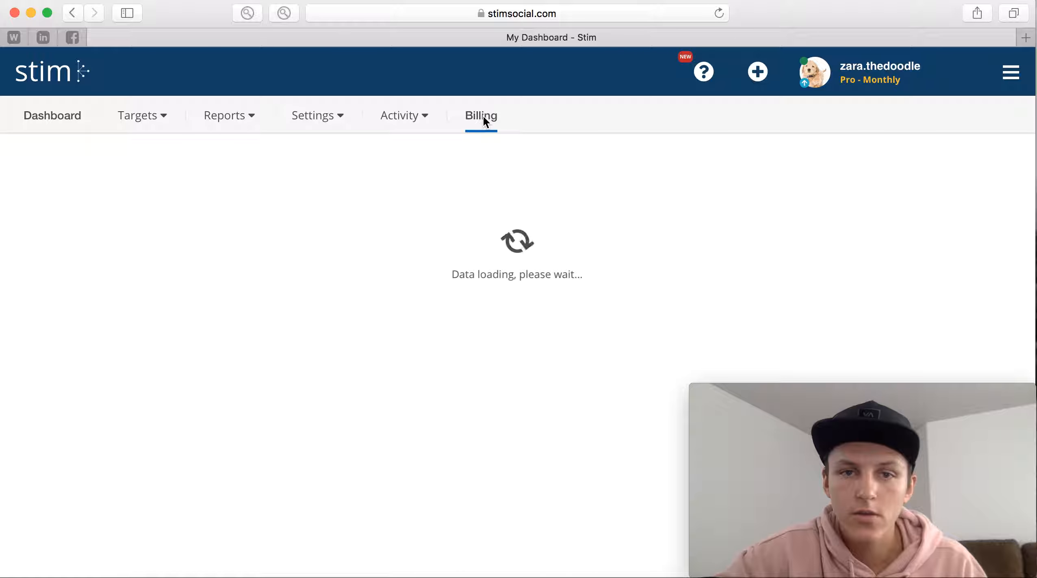
{"action": "left_click", "coordinate": [480, 116]}
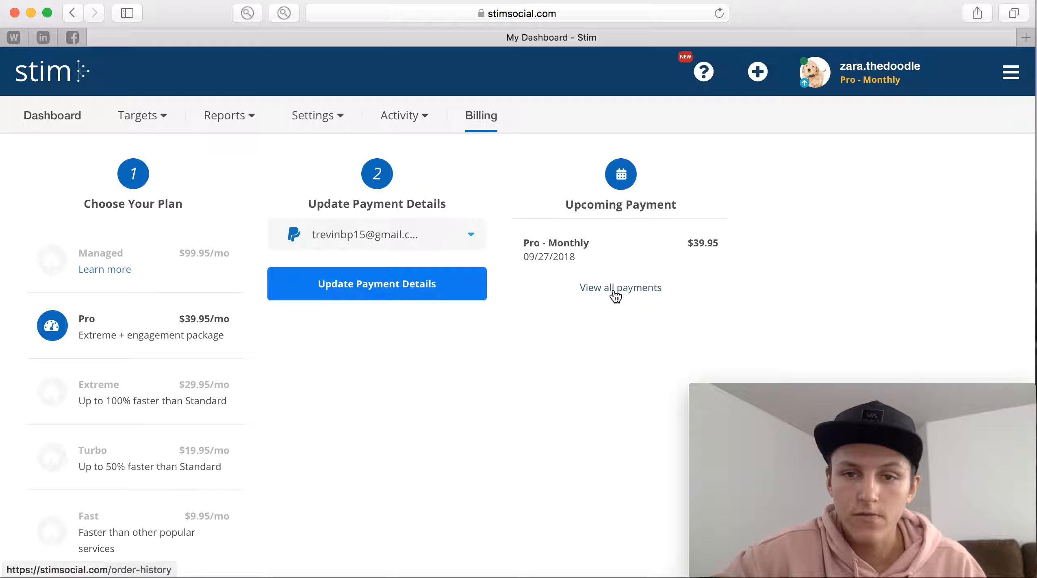
{"action": "left_click", "coordinate": [620, 288]}
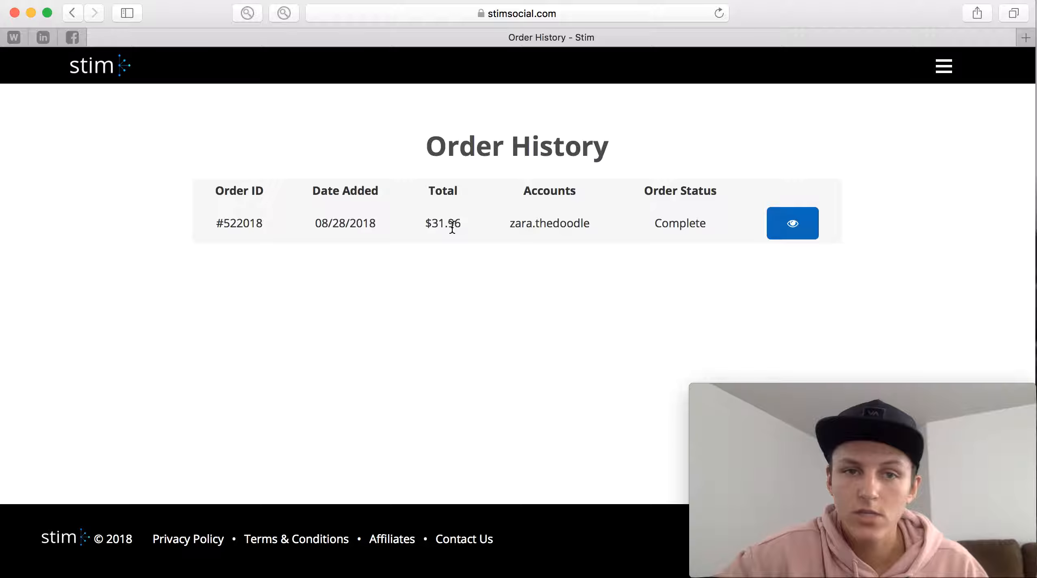
Step: Back on the Dashboard, switch on the Engagement Like toggle in Account Status
{"action": "left_click", "coordinate": [90, 66]}
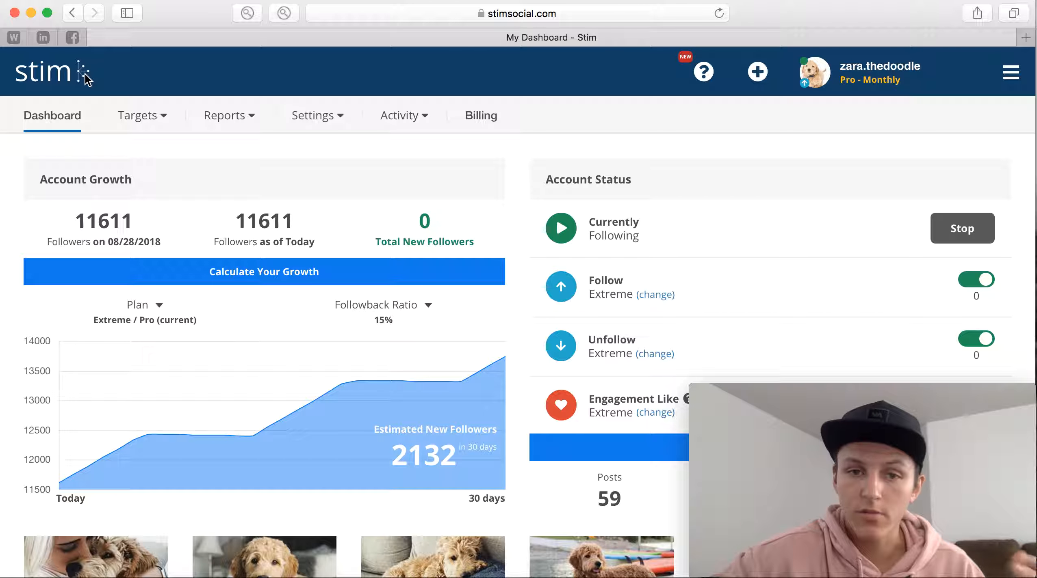
{"action": "mouse_move", "coordinate": [184, 168]}
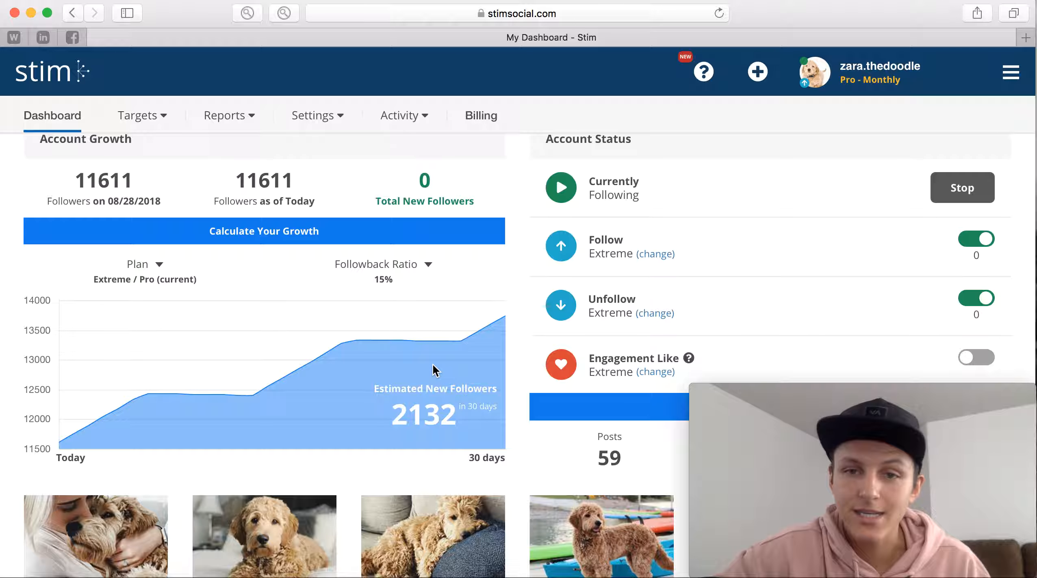
{"action": "scroll", "scroll_direction": "down", "scroll_amount": 3}
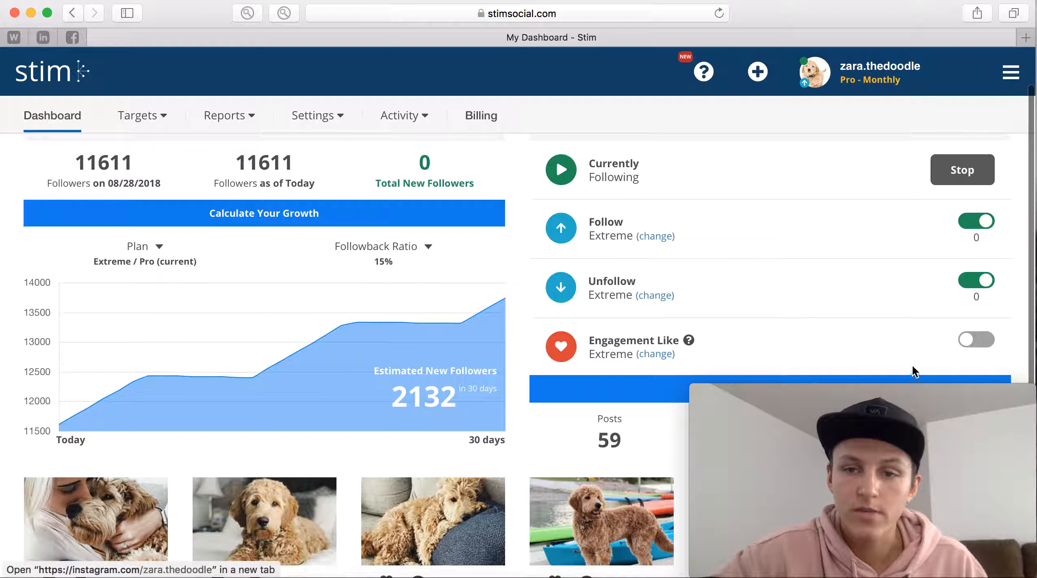
{"action": "left_click", "coordinate": [975, 340]}
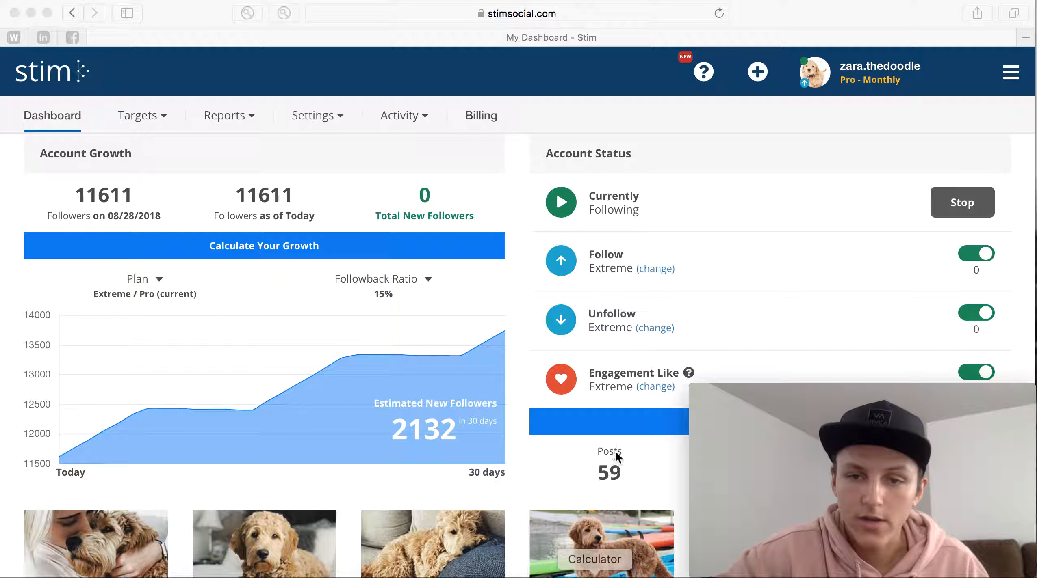
Step: Launch Calculator from the Dock and begin keying the division yielding 0.0187382739212
{"action": "left_click", "coordinate": [594, 560]}
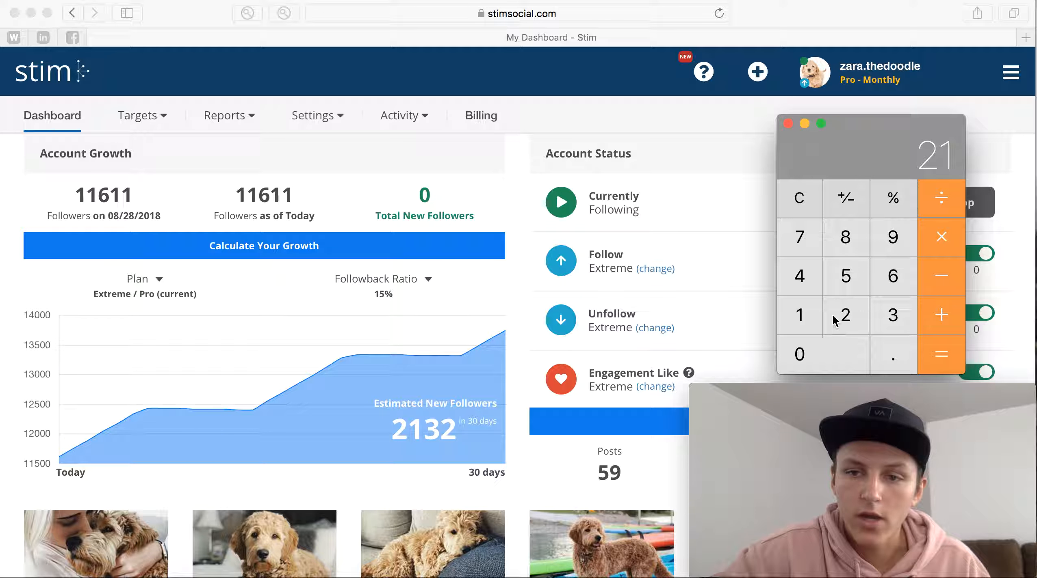
{"action": "left_click", "coordinate": [940, 355]}
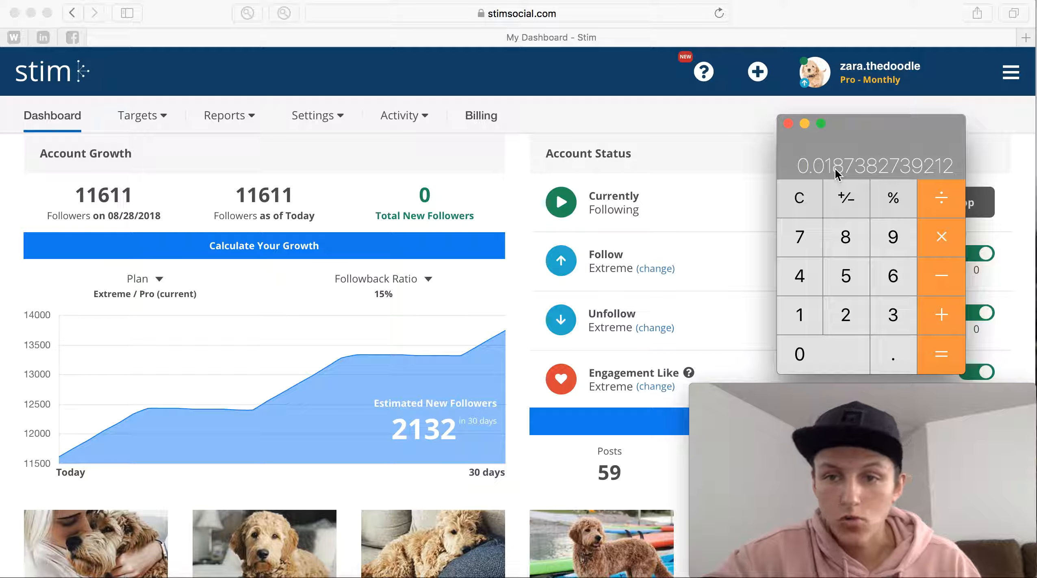
{"action": "mouse_move", "coordinate": [845, 238]}
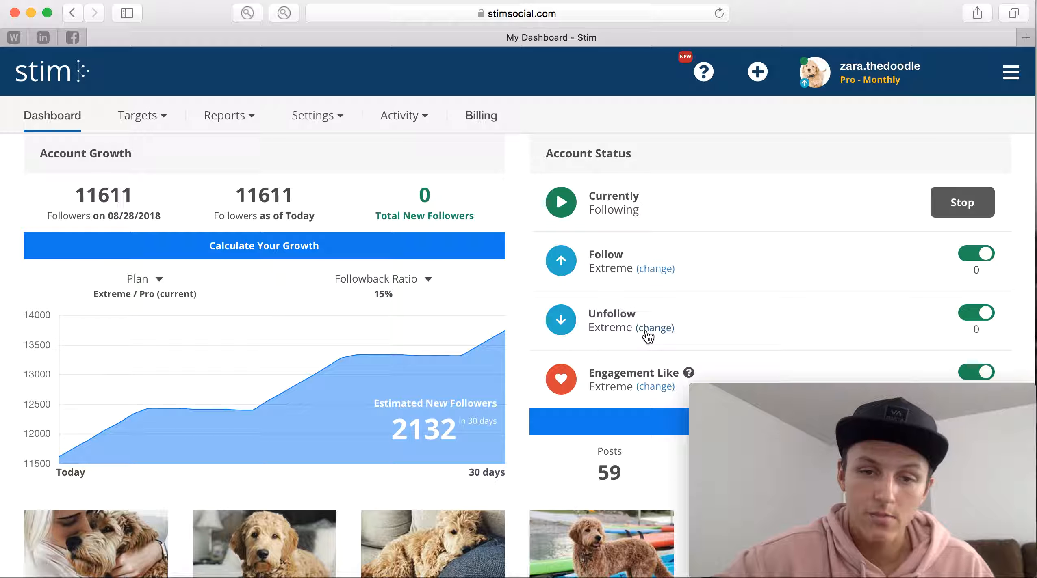
{"action": "mouse_move", "coordinate": [514, 308]}
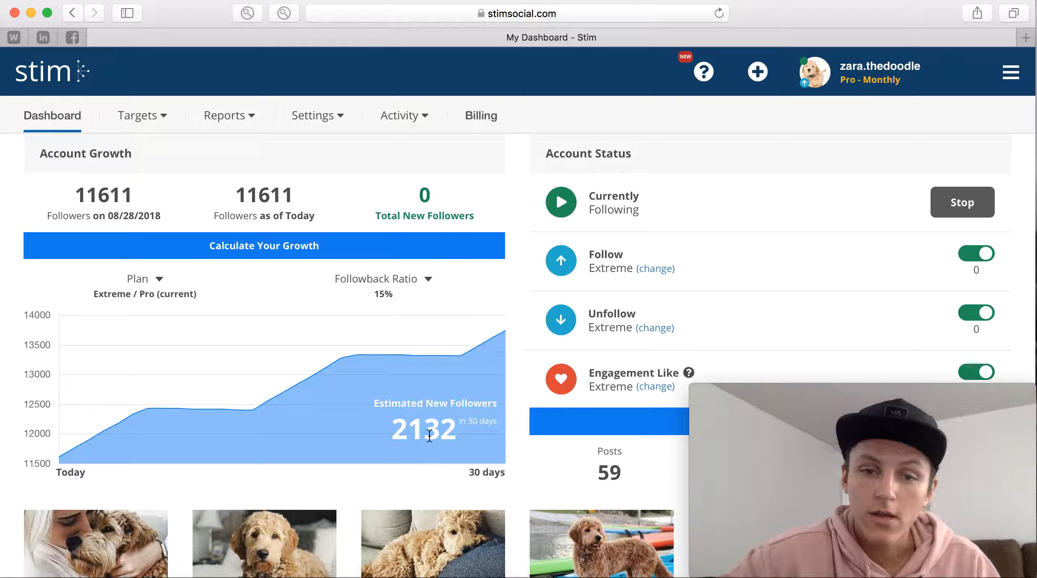
{"action": "scroll", "scroll_direction": "down", "scroll_amount": 3}
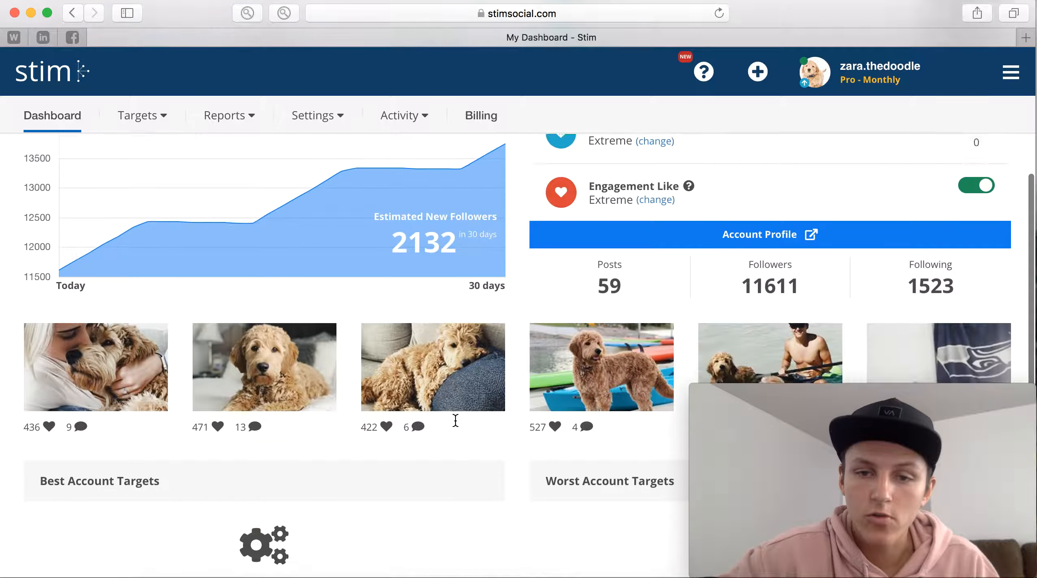
{"action": "scroll", "scroll_direction": "down", "scroll_amount": 3}
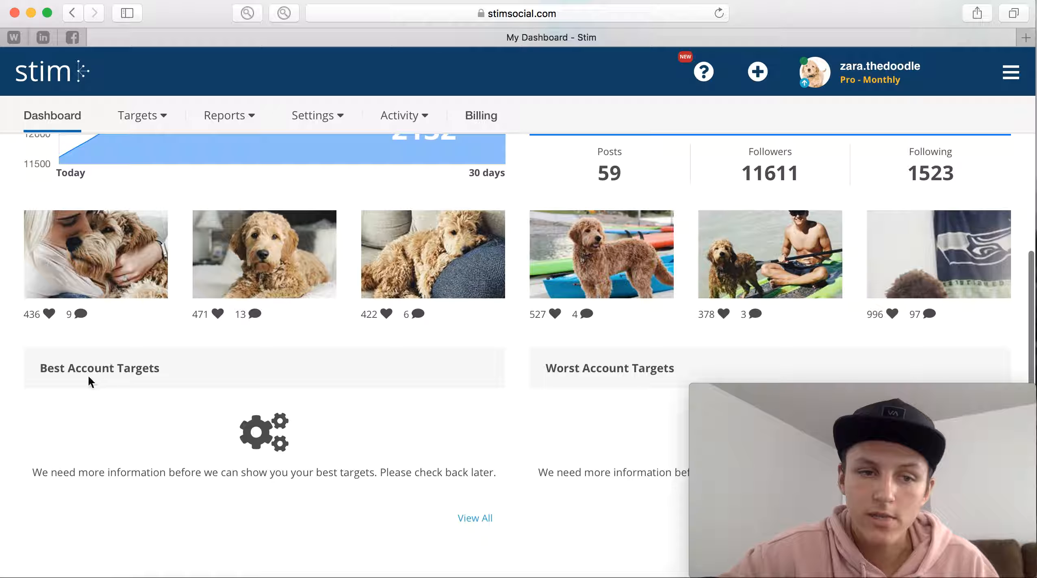
{"action": "mouse_move", "coordinate": [643, 389]}
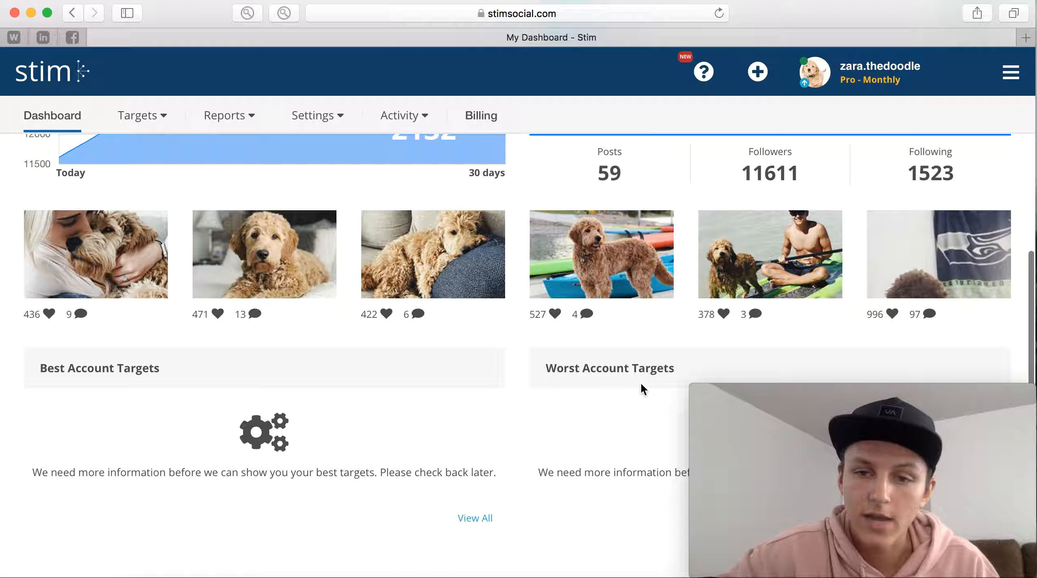
{"action": "mouse_move", "coordinate": [647, 387]}
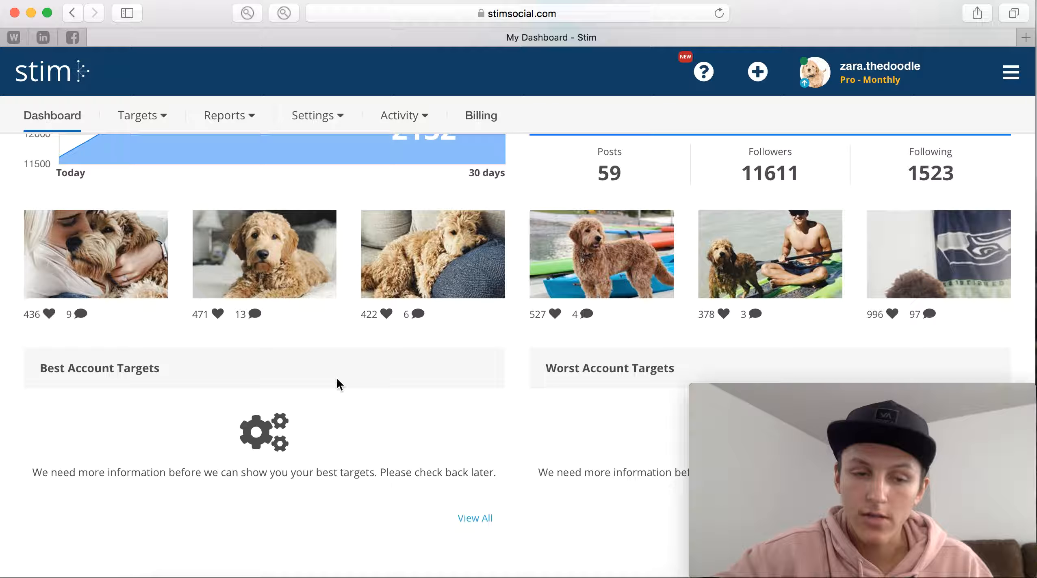
{"action": "mouse_move", "coordinate": [629, 384]}
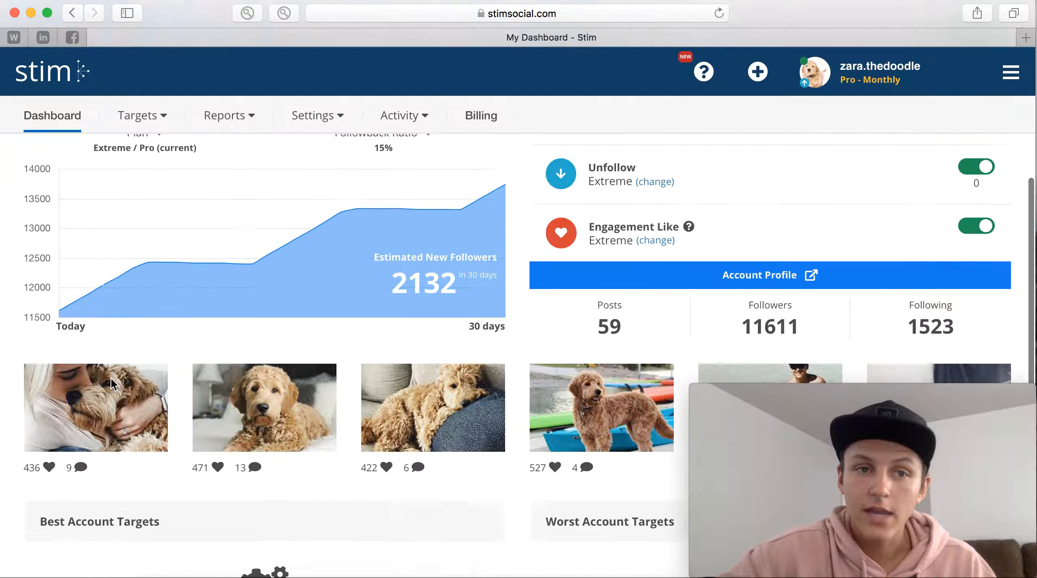
Step: Review the Account Targets list of six goldendoodle accounts
{"action": "left_click", "coordinate": [139, 115]}
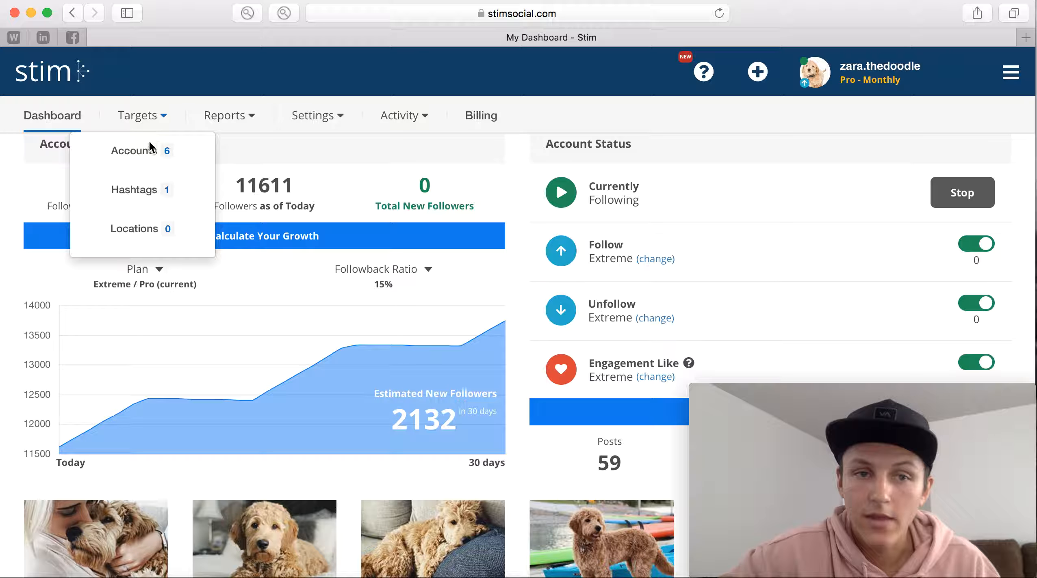
{"action": "left_click", "coordinate": [134, 151]}
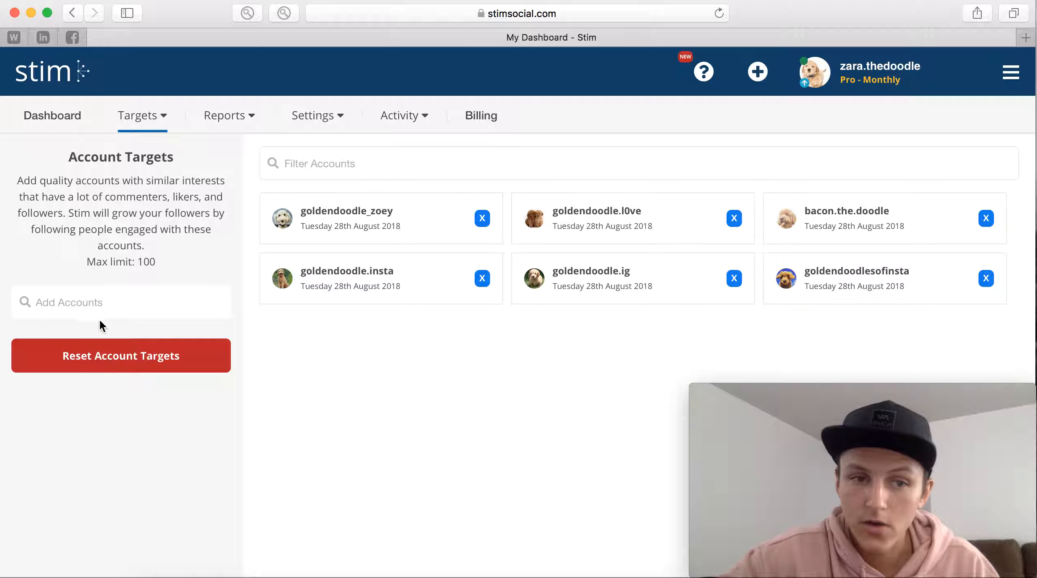
{"action": "left_click", "coordinate": [99, 303]}
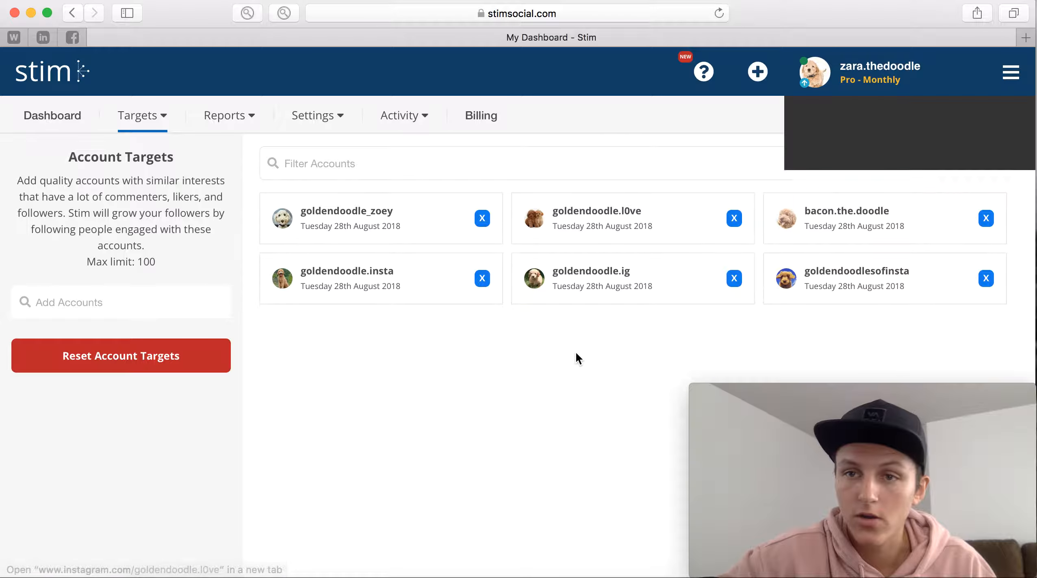
Step: View the Hashtag Targets list containing goldendoodle
{"action": "left_click", "coordinate": [139, 116]}
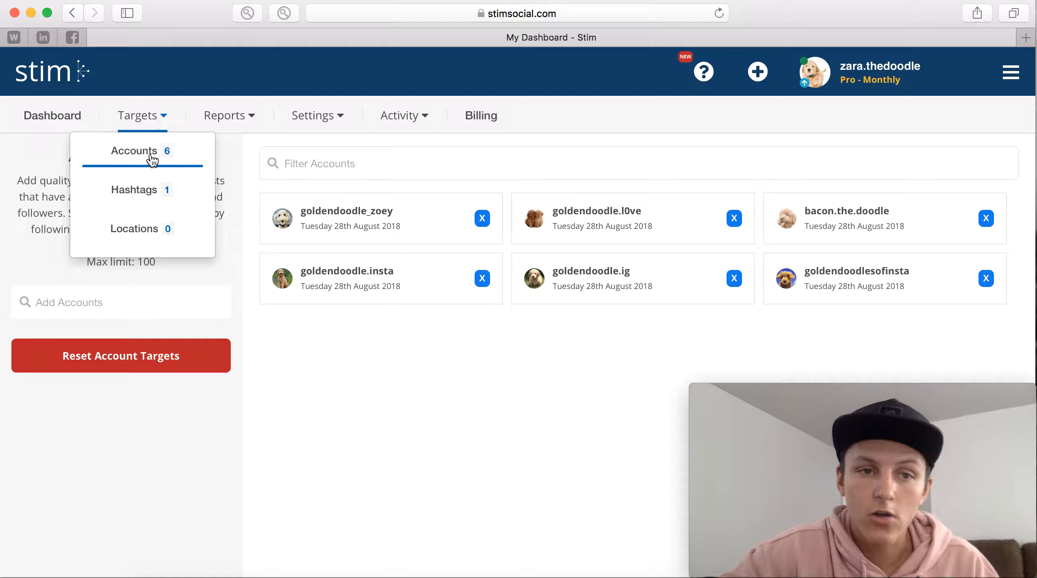
{"action": "mouse_move", "coordinate": [146, 196]}
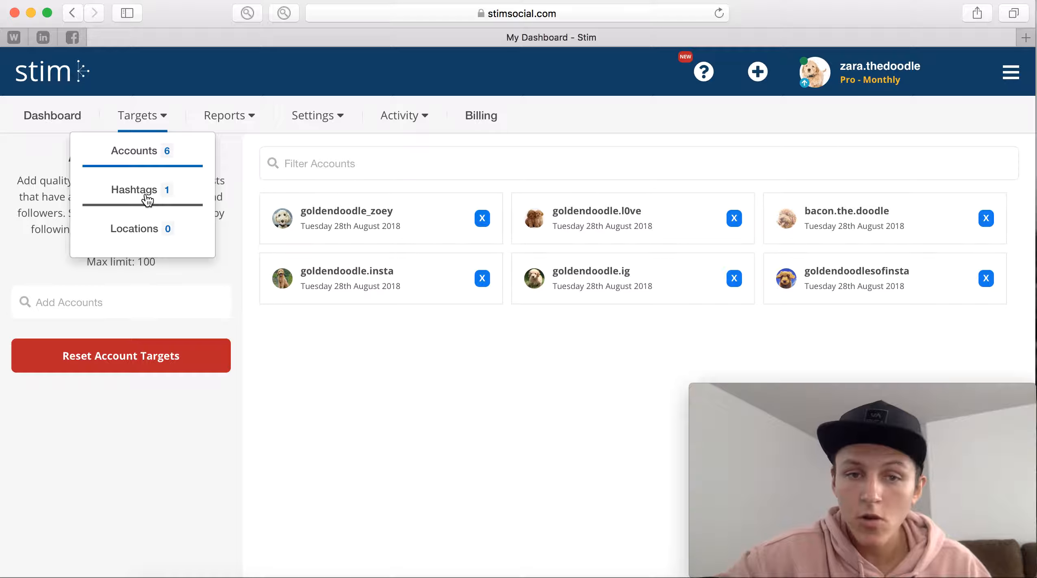
{"action": "left_click", "coordinate": [134, 190]}
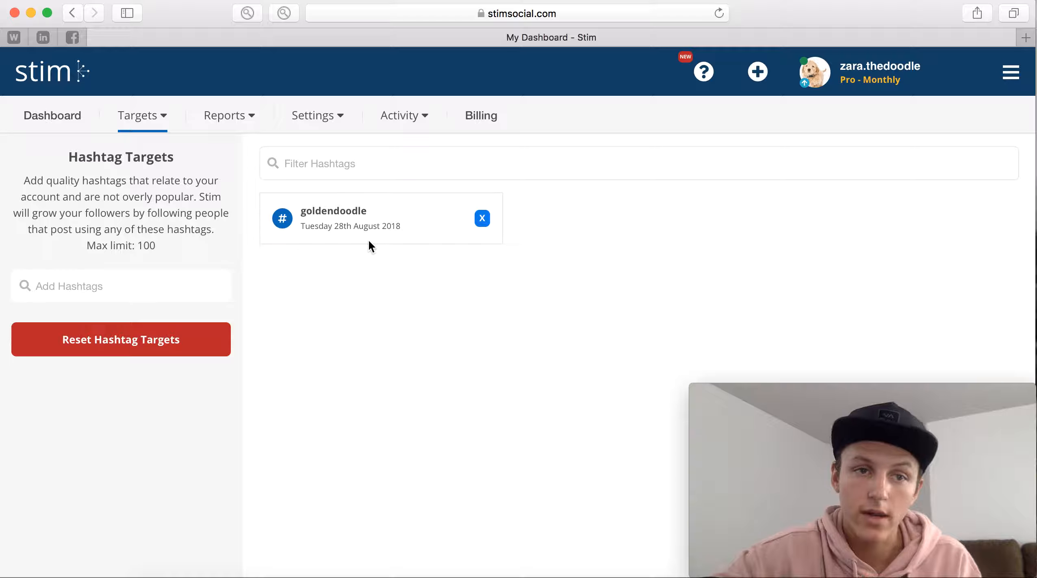
{"action": "left_click", "coordinate": [138, 115]}
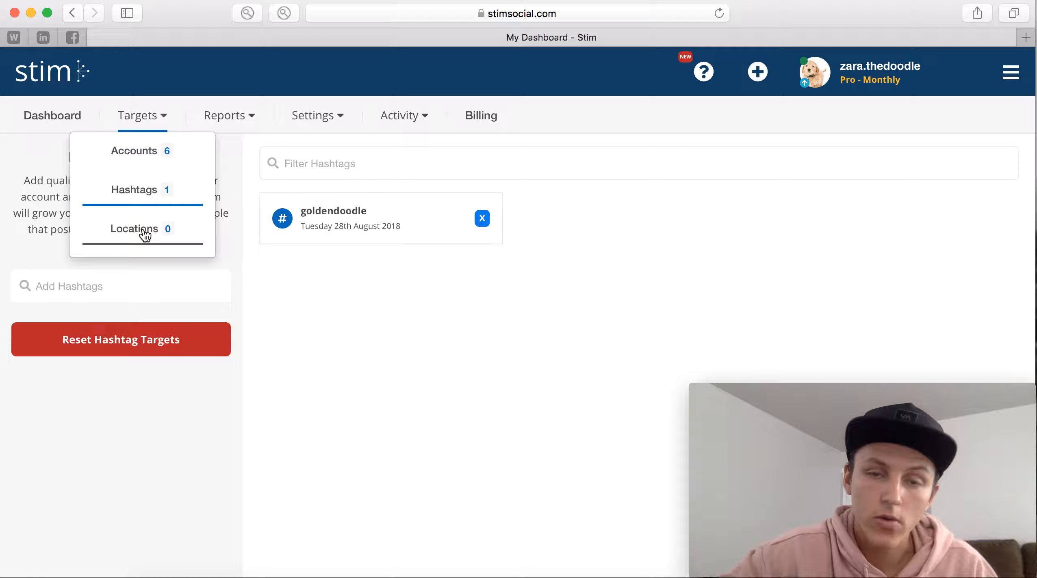
{"action": "mouse_move", "coordinate": [324, 320]}
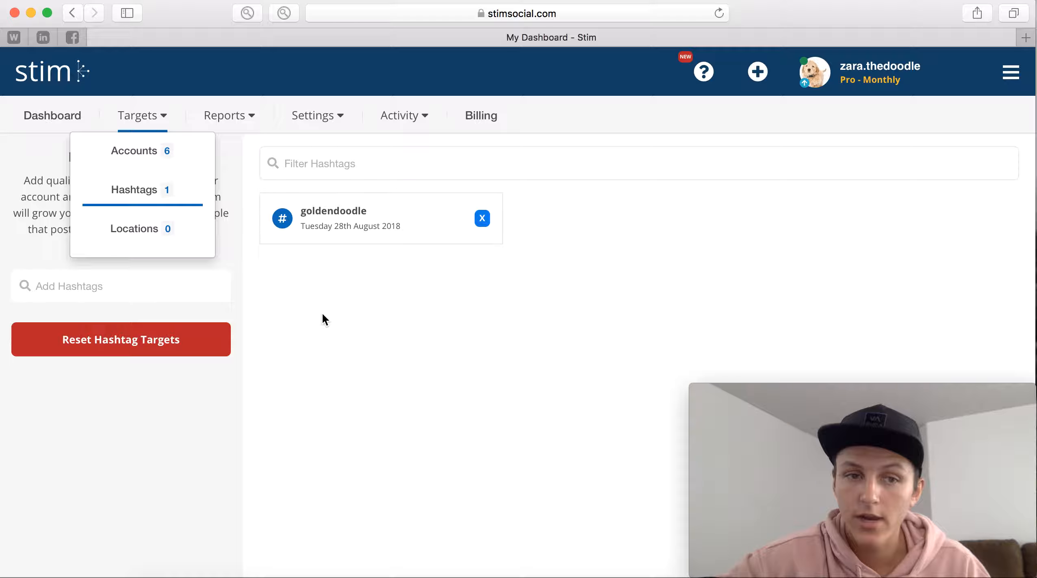
{"action": "mouse_move", "coordinate": [134, 229]}
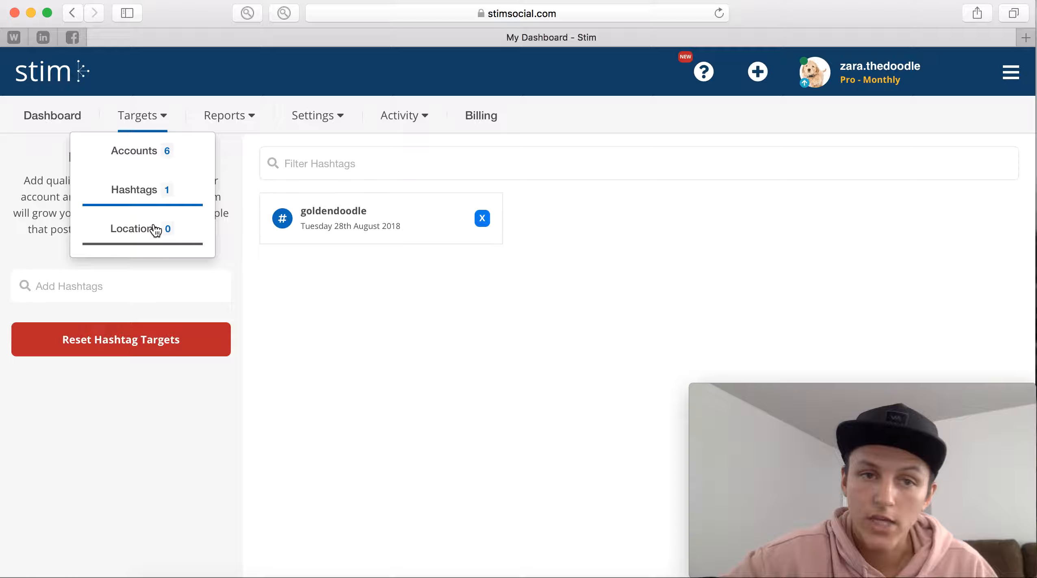
{"action": "mouse_move", "coordinate": [324, 299]}
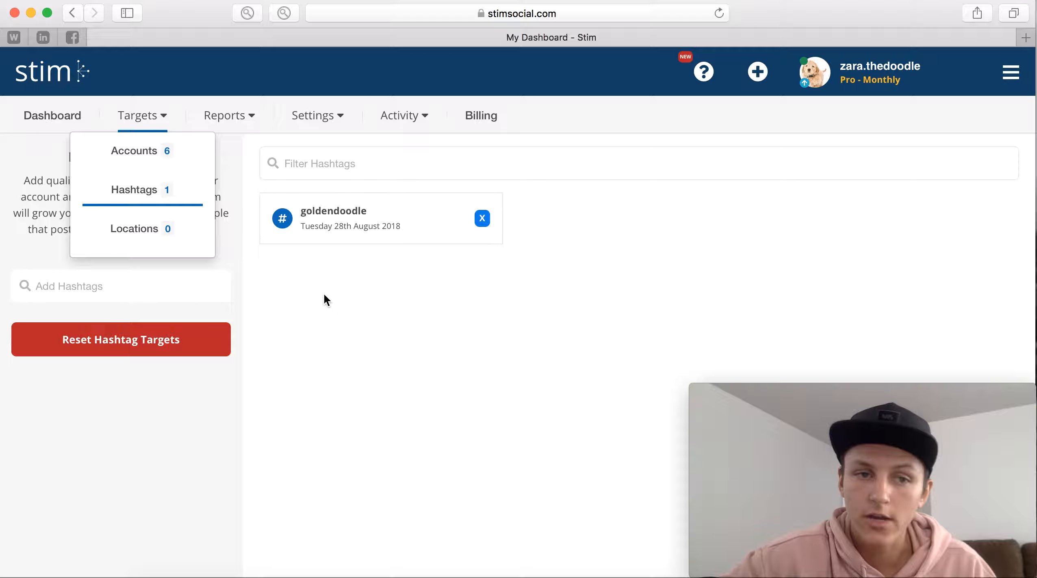
{"action": "mouse_move", "coordinate": [143, 199]}
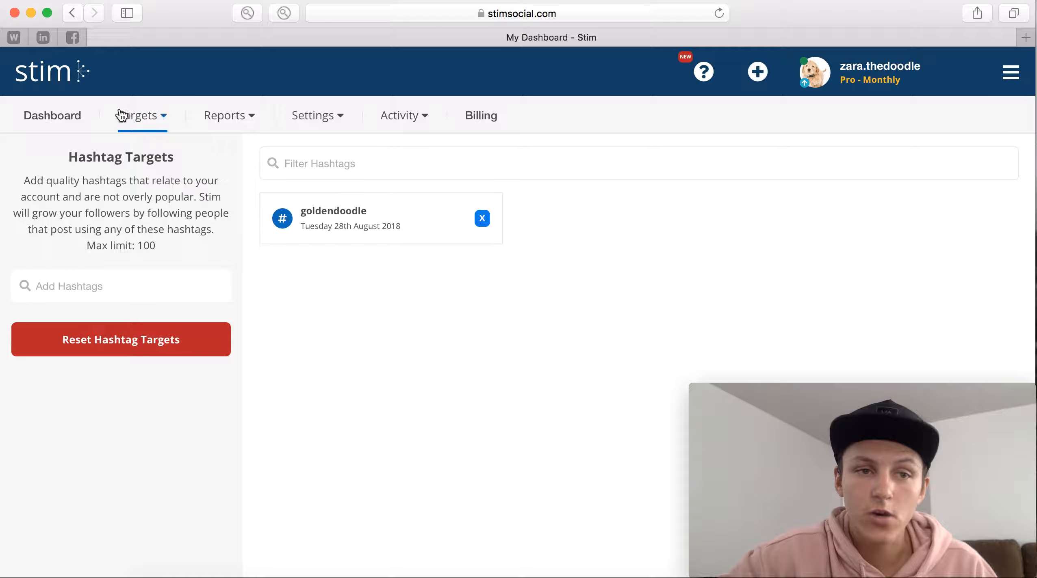
Step: In General settings, set the follow limit to 2000 and allow following private accounts
{"action": "left_click", "coordinate": [52, 115]}
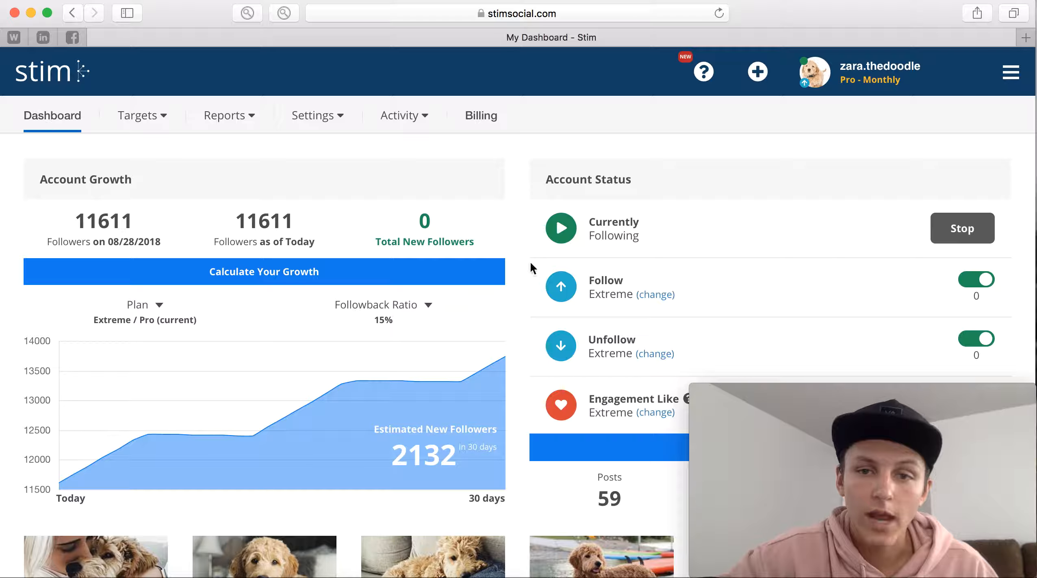
{"action": "left_click", "coordinate": [313, 115]}
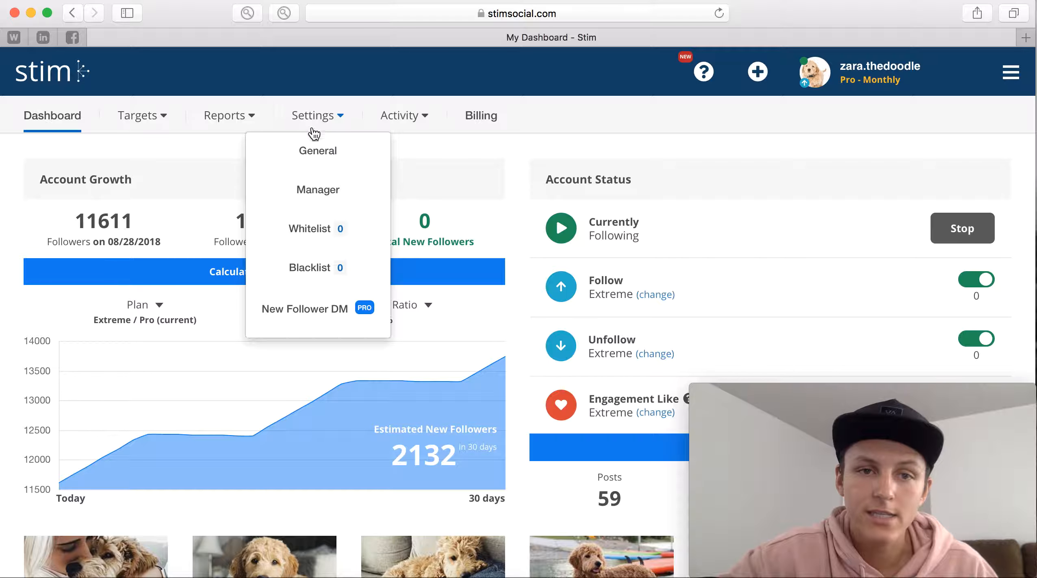
{"action": "left_click", "coordinate": [317, 150]}
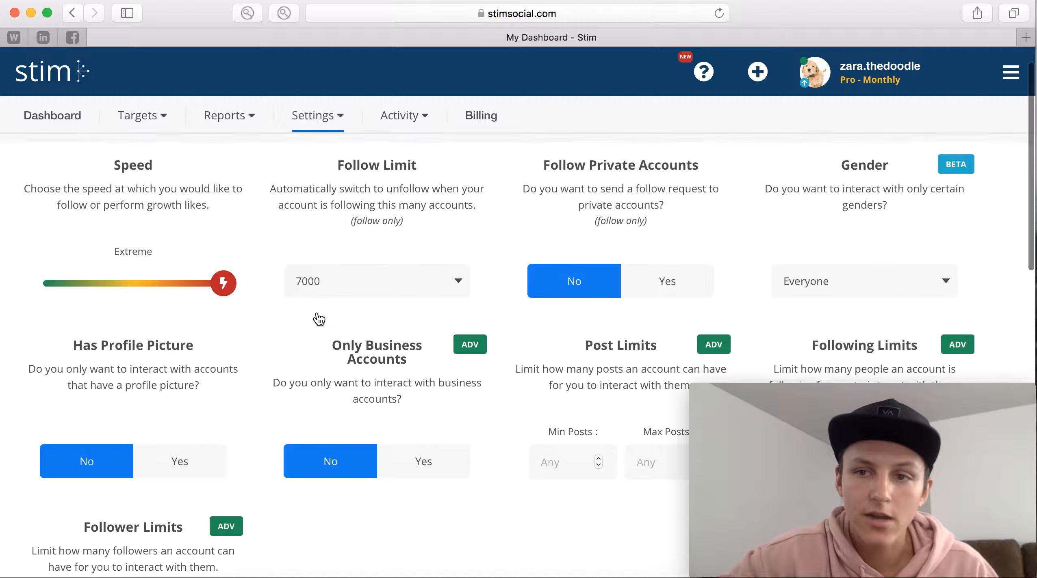
{"action": "scroll", "scroll_direction": "down", "scroll_amount": 3}
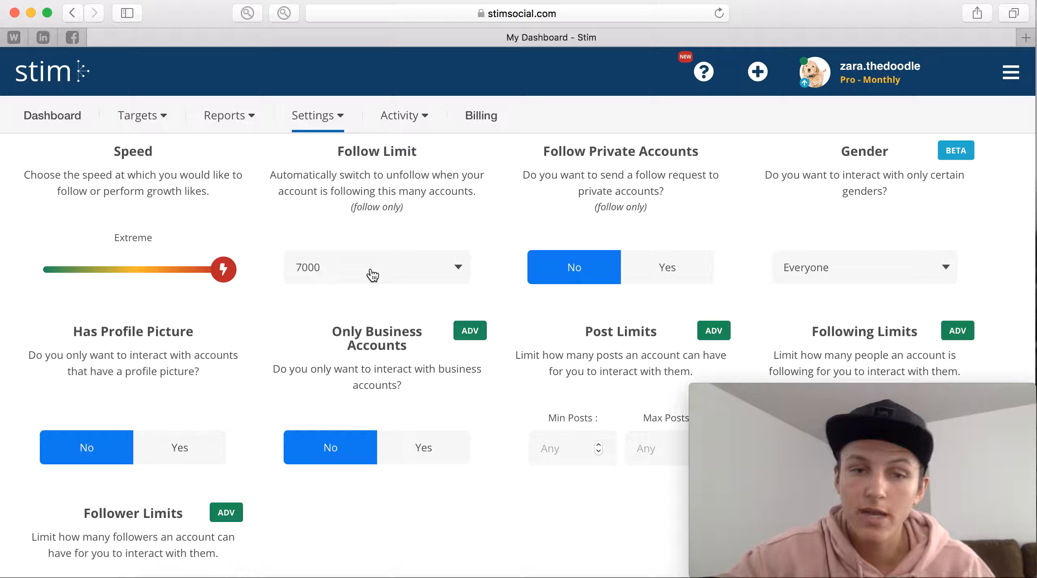
{"action": "left_click", "coordinate": [375, 266]}
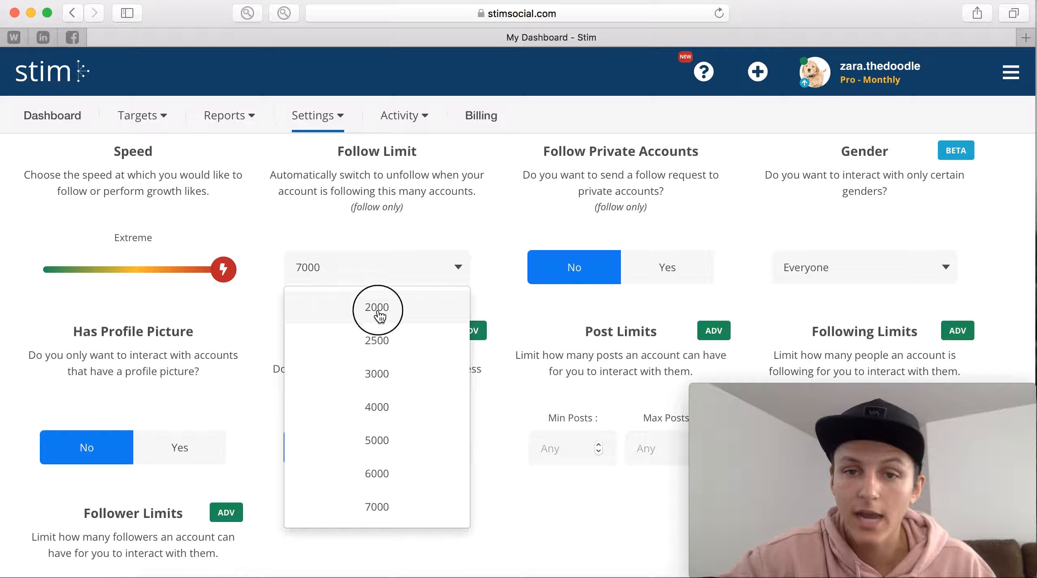
{"action": "left_click", "coordinate": [377, 308]}
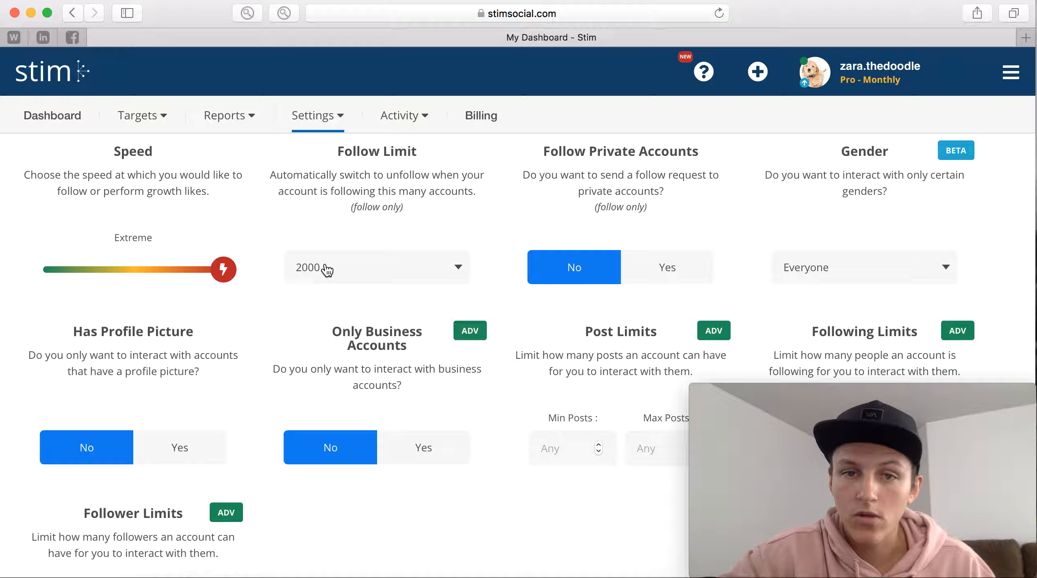
{"action": "mouse_move", "coordinate": [667, 271]}
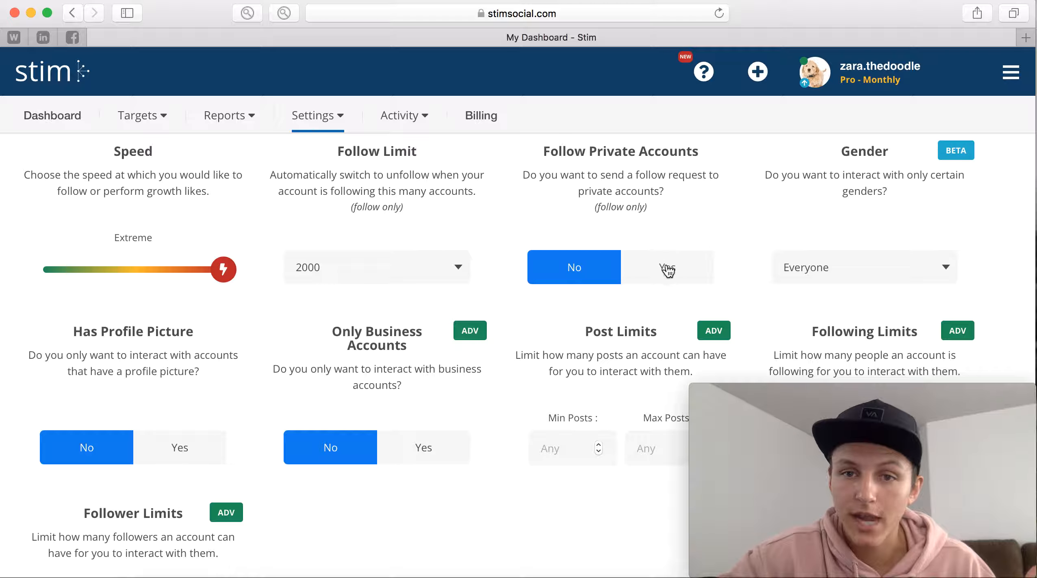
{"action": "left_click", "coordinate": [667, 267]}
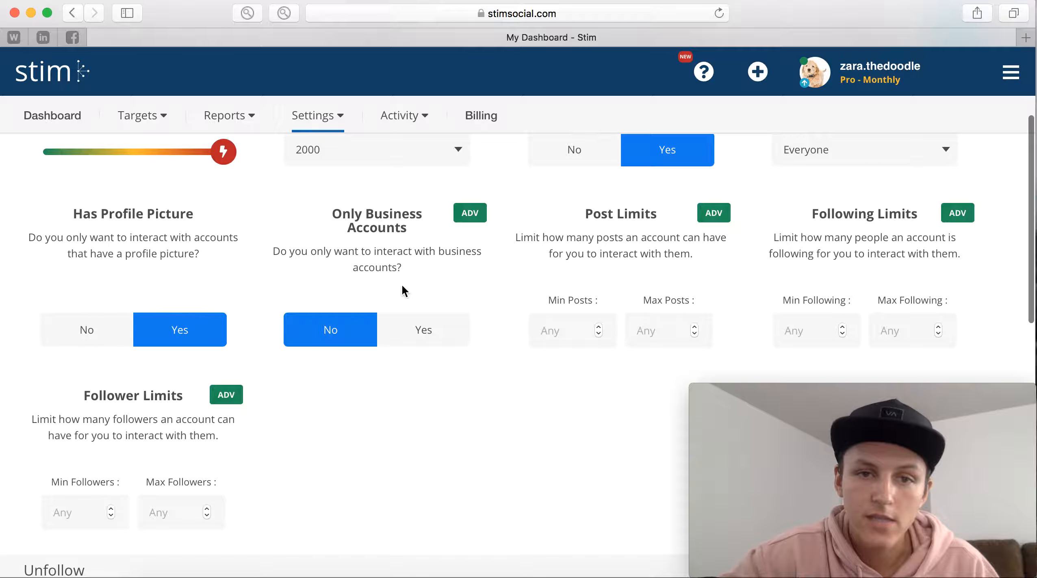
Step: Restrict follow targets to 5+ posts, 50–200 following and 50–8000 followers
{"action": "scroll", "scroll_direction": "down", "scroll_amount": 3}
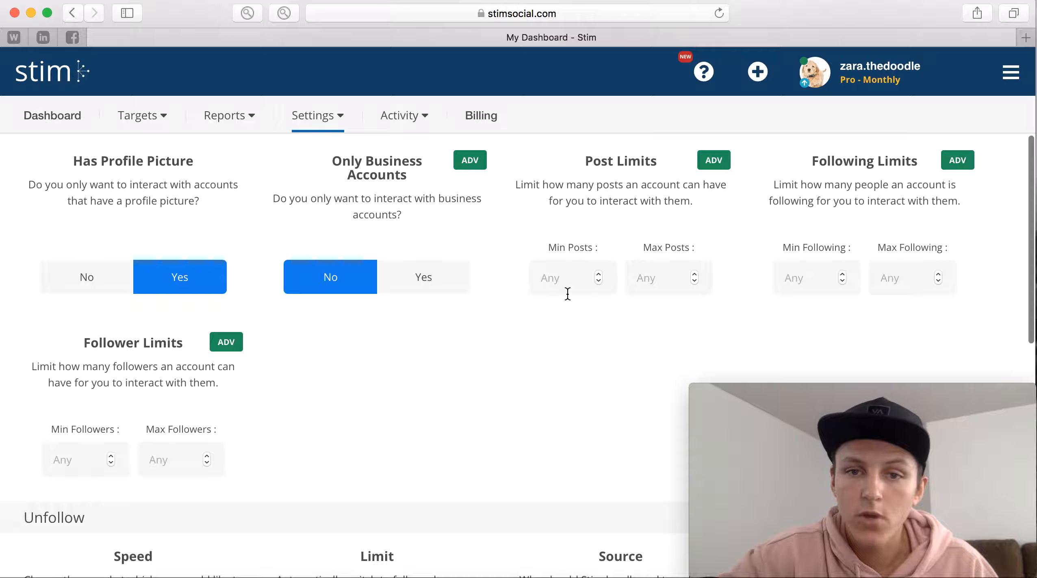
{"action": "type", "text": "5"}
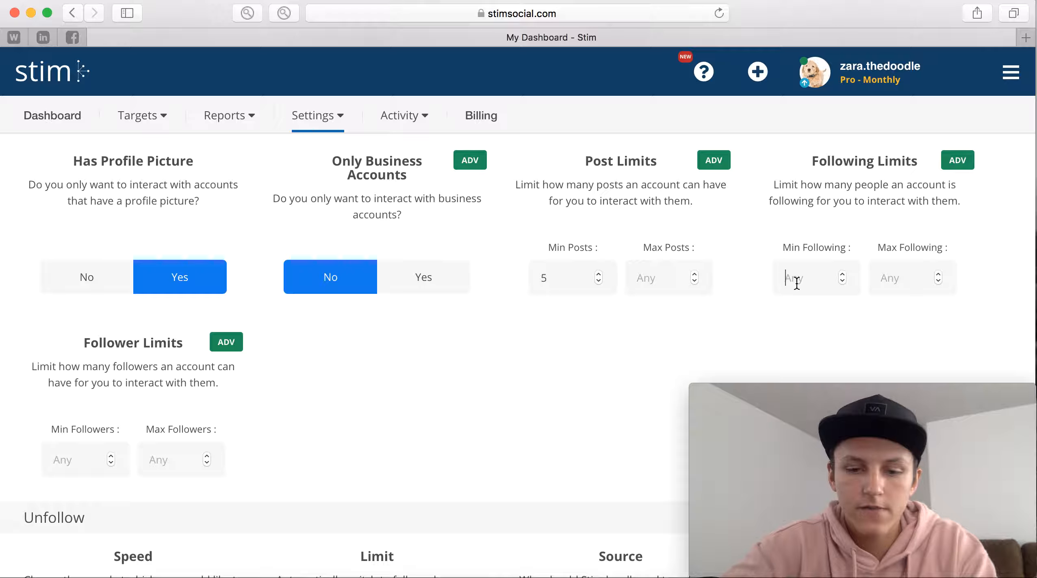
{"action": "type", "text": "200"}
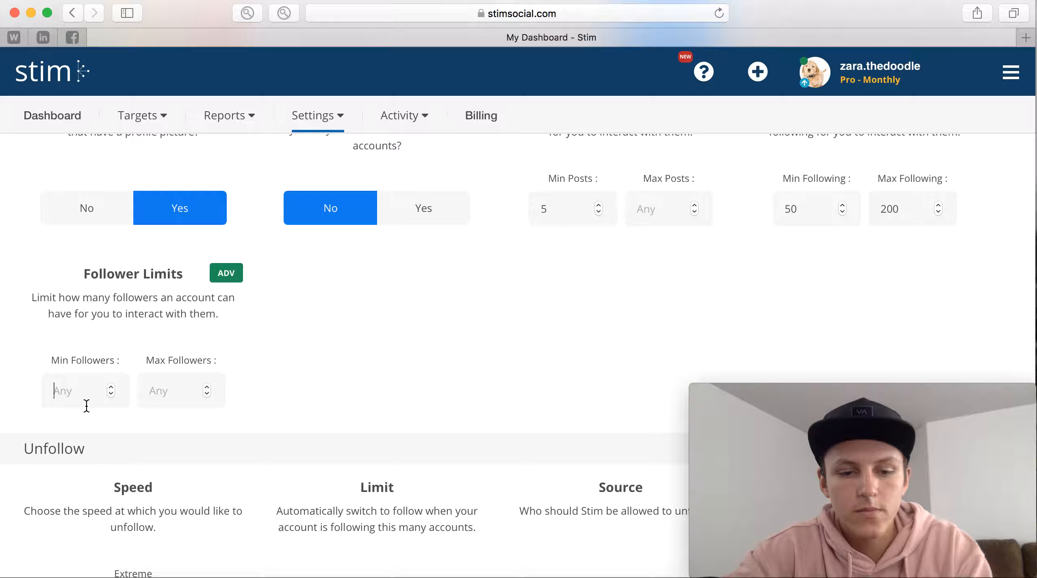
{"action": "type", "text": "50"}
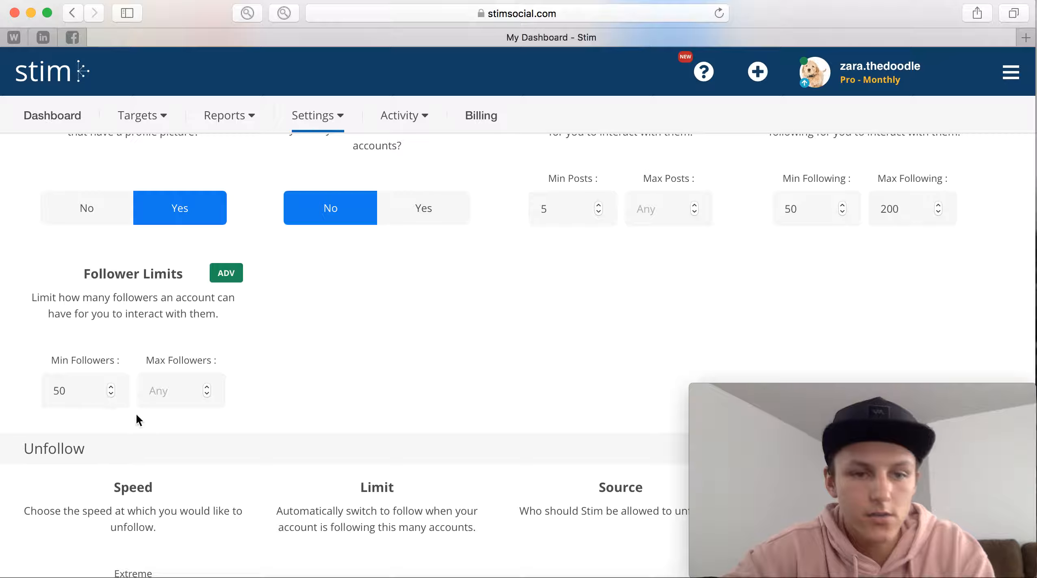
{"action": "type", "text": "800"}
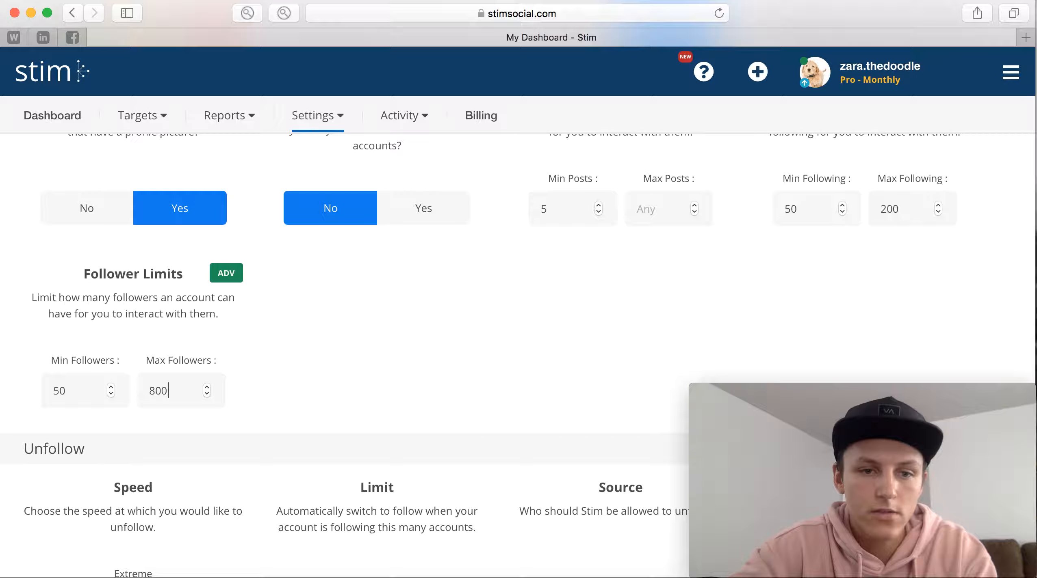
{"action": "scroll", "scroll_direction": "down", "scroll_amount": 3}
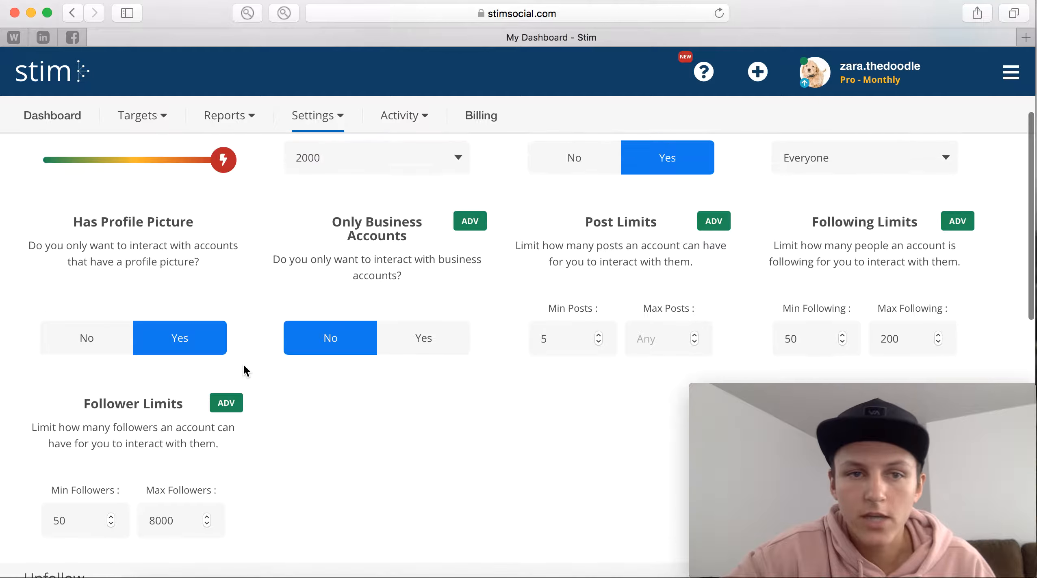
Step: Check who may be unfollowed and adjust the engagement like speed
{"action": "scroll", "scroll_direction": "down", "scroll_amount": 3}
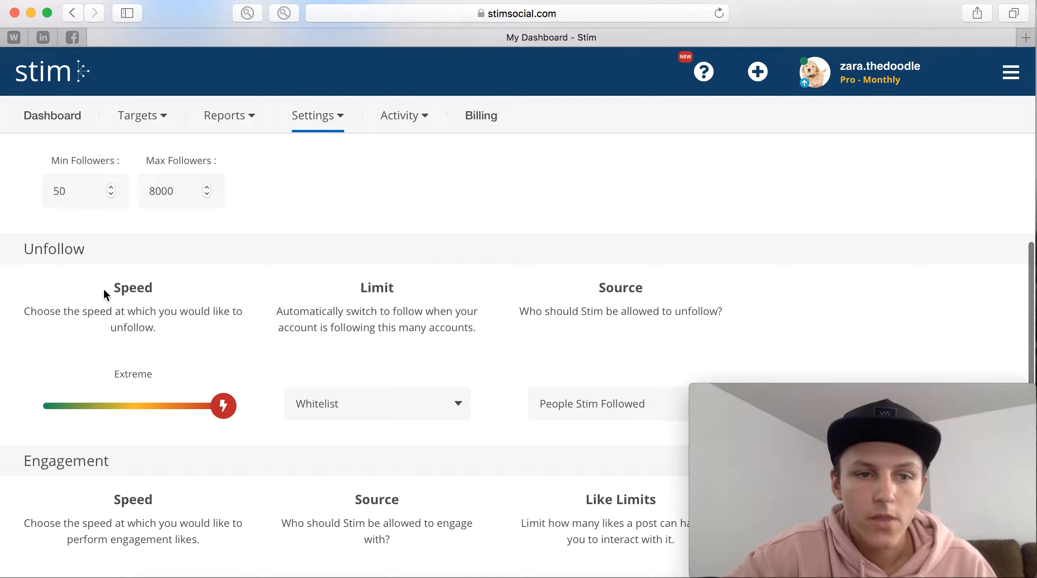
{"action": "scroll", "scroll_direction": "down", "scroll_amount": 3}
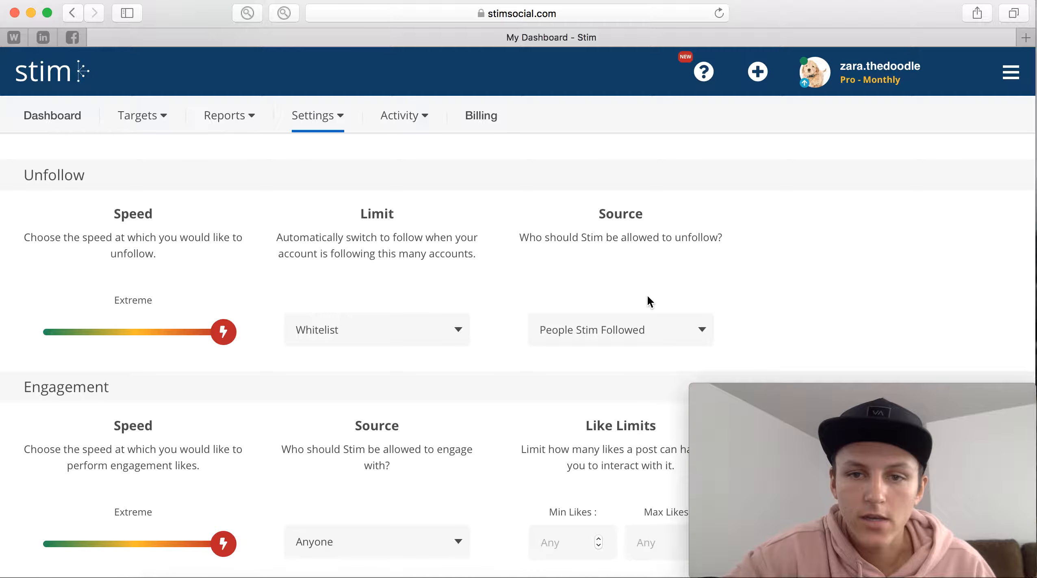
{"action": "mouse_move", "coordinate": [588, 343]}
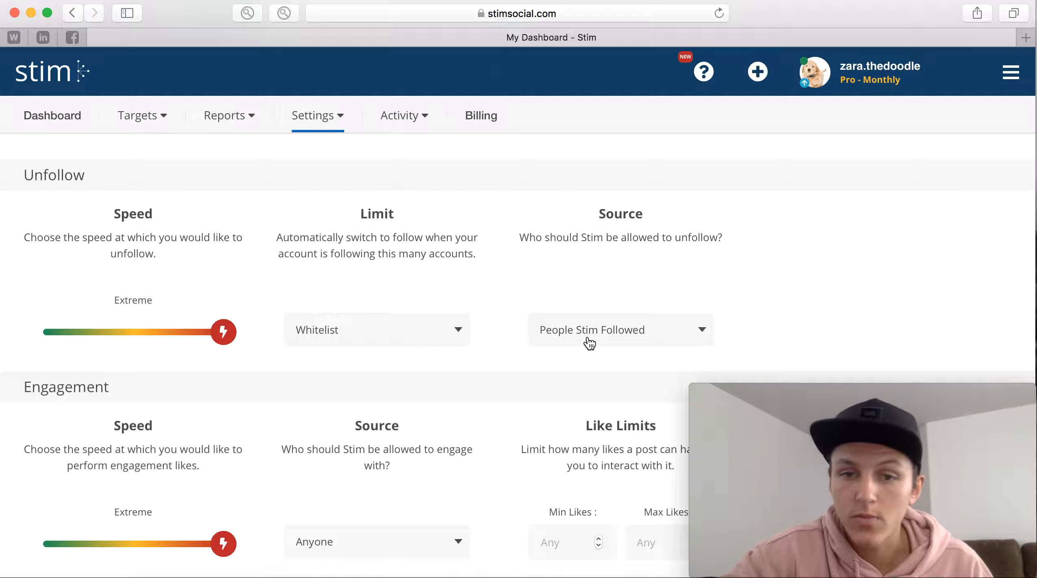
{"action": "left_click", "coordinate": [619, 330]}
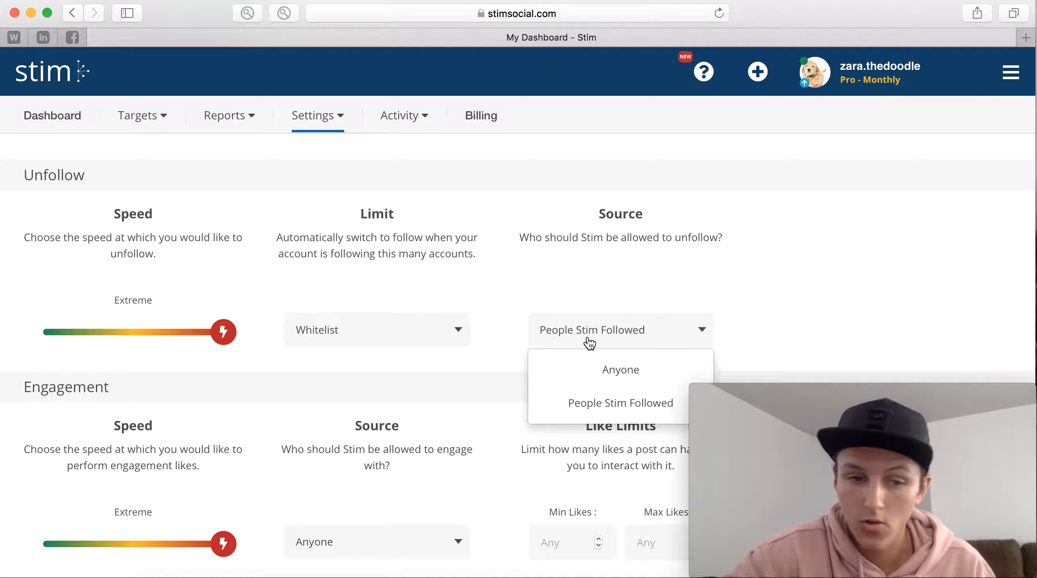
{"action": "scroll", "scroll_direction": "down", "scroll_amount": 3}
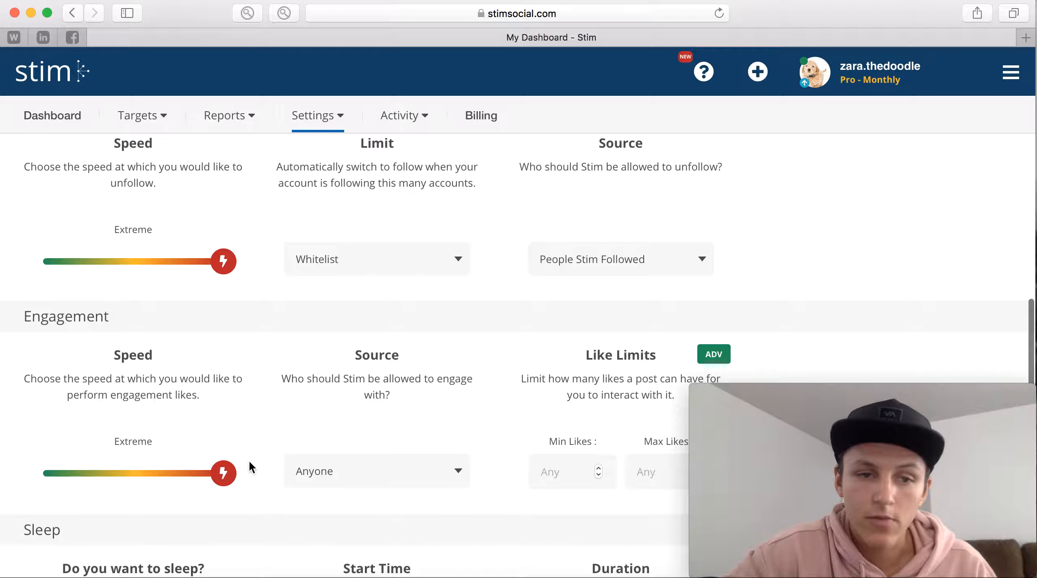
{"action": "scroll", "scroll_direction": "down", "scroll_amount": 3}
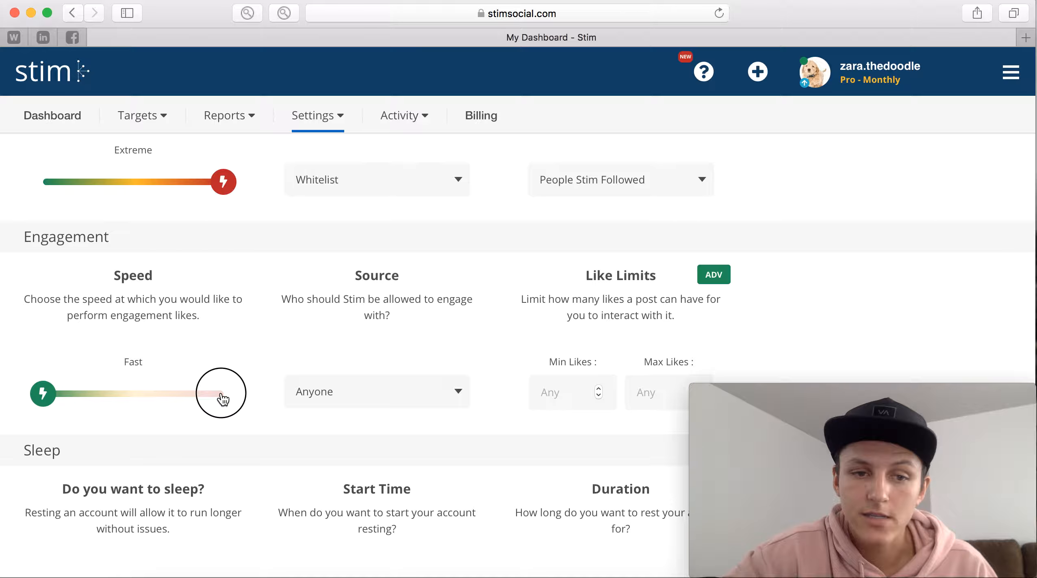
{"action": "left_click_drag", "start_coordinate": [221, 394], "coordinate": [224, 394]}
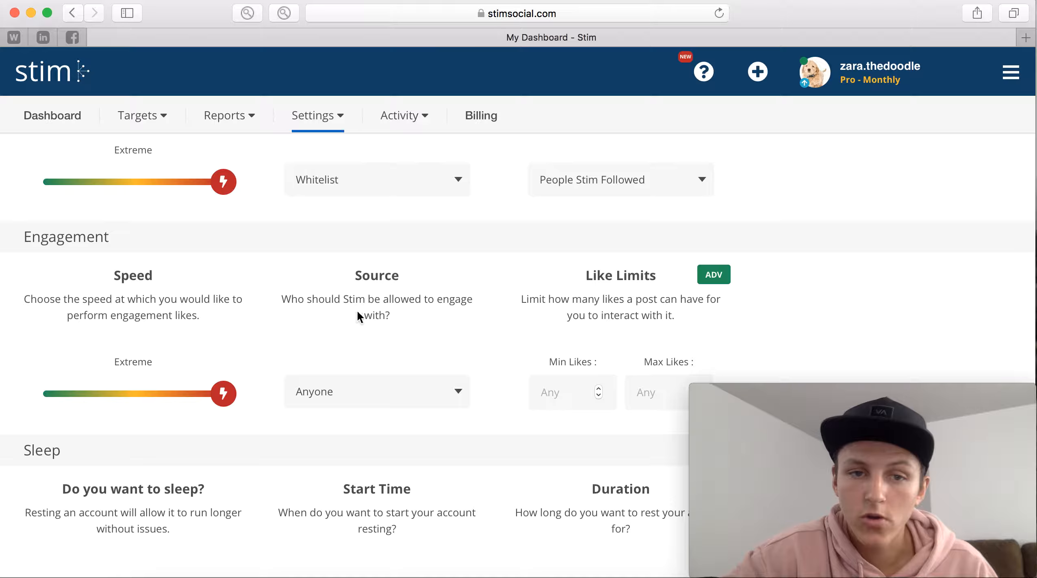
{"action": "mouse_move", "coordinate": [378, 396]}
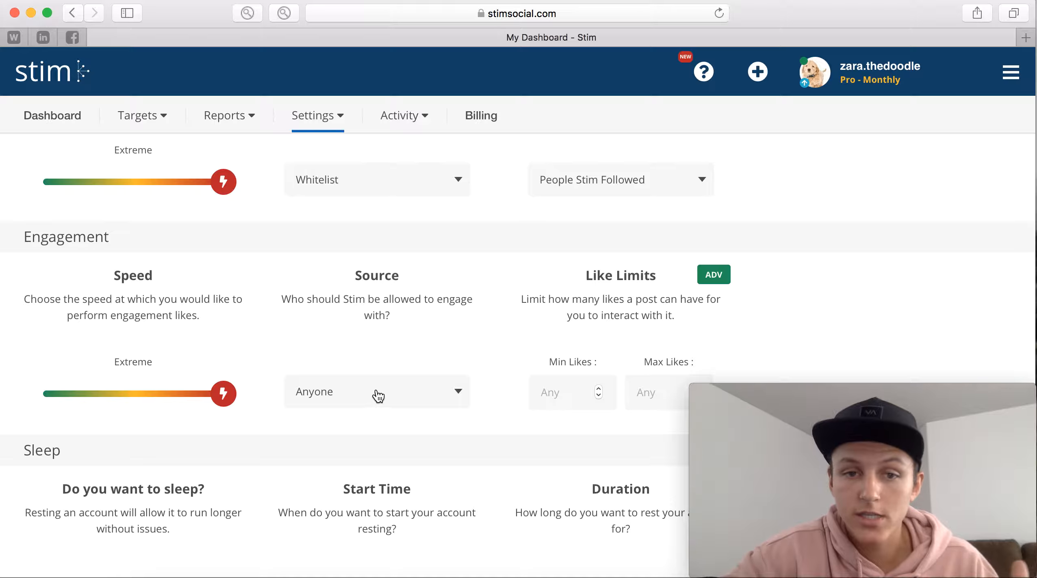
Step: Engage only with People Stim Followed, capped at 50 maximum likes per post
{"action": "left_click", "coordinate": [377, 391]}
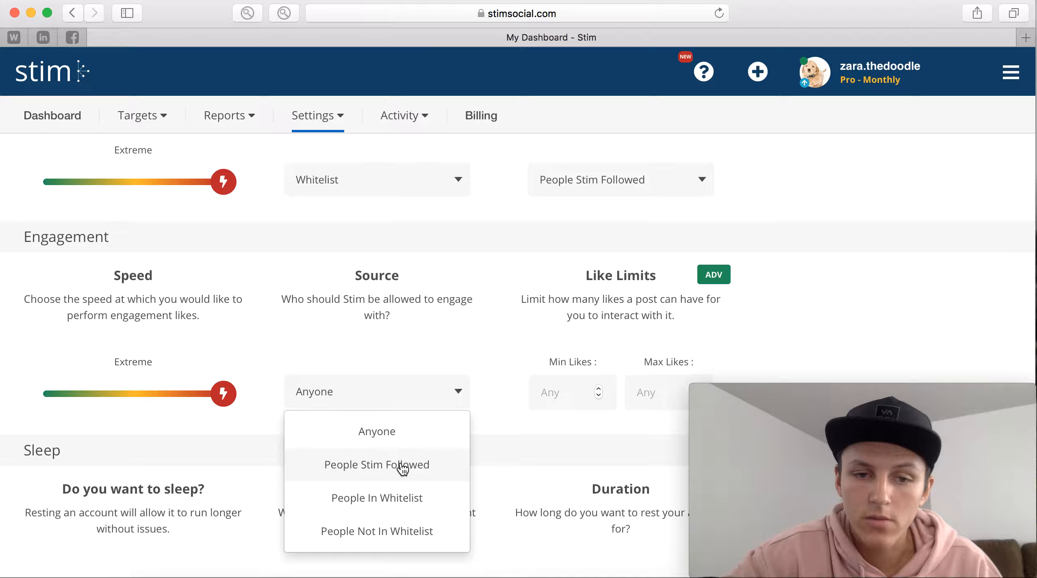
{"action": "left_click", "coordinate": [376, 464]}
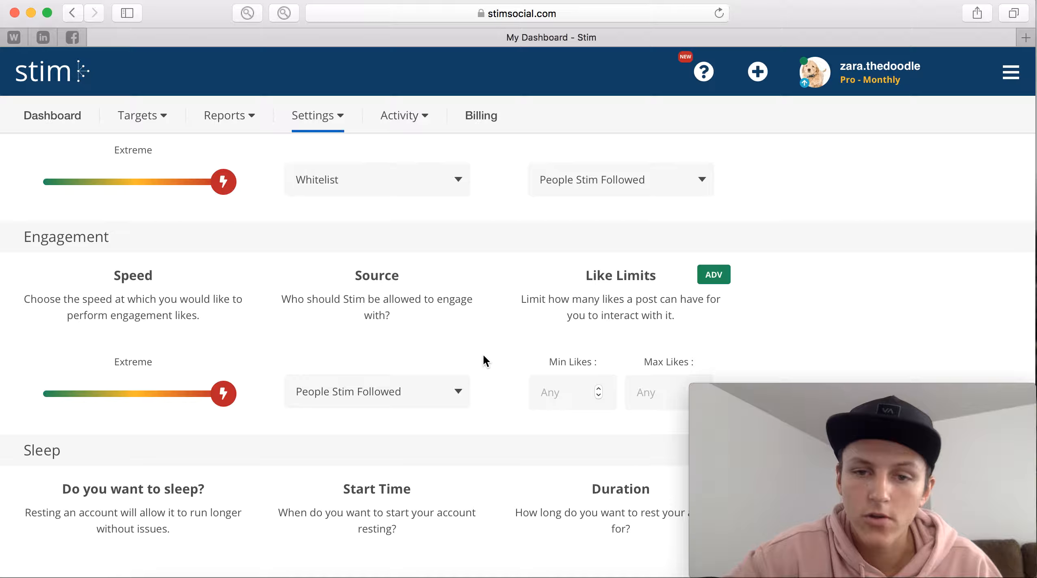
{"action": "scroll", "scroll_direction": "down", "scroll_amount": 3}
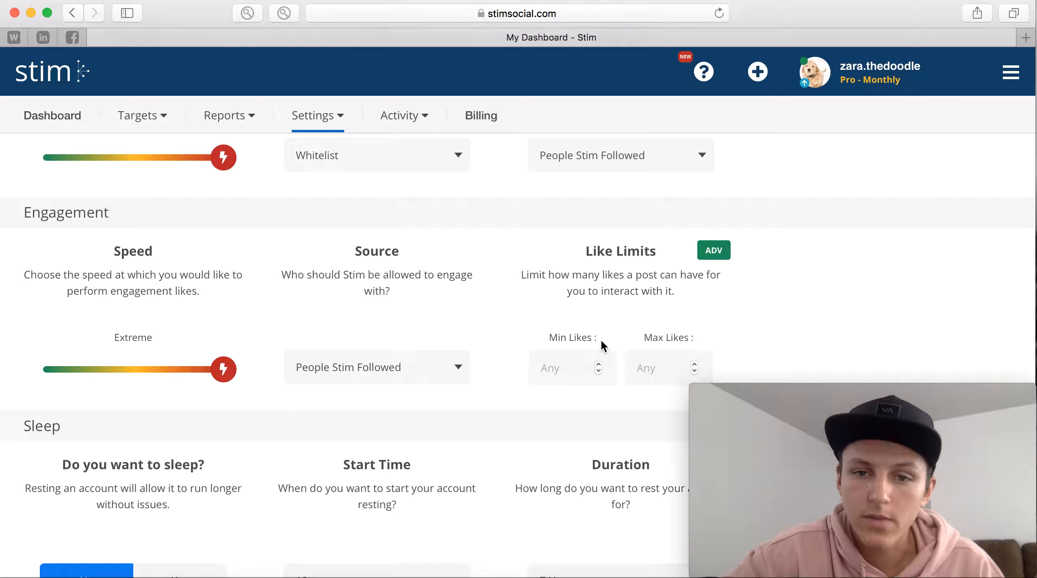
{"action": "left_click", "coordinate": [567, 368]}
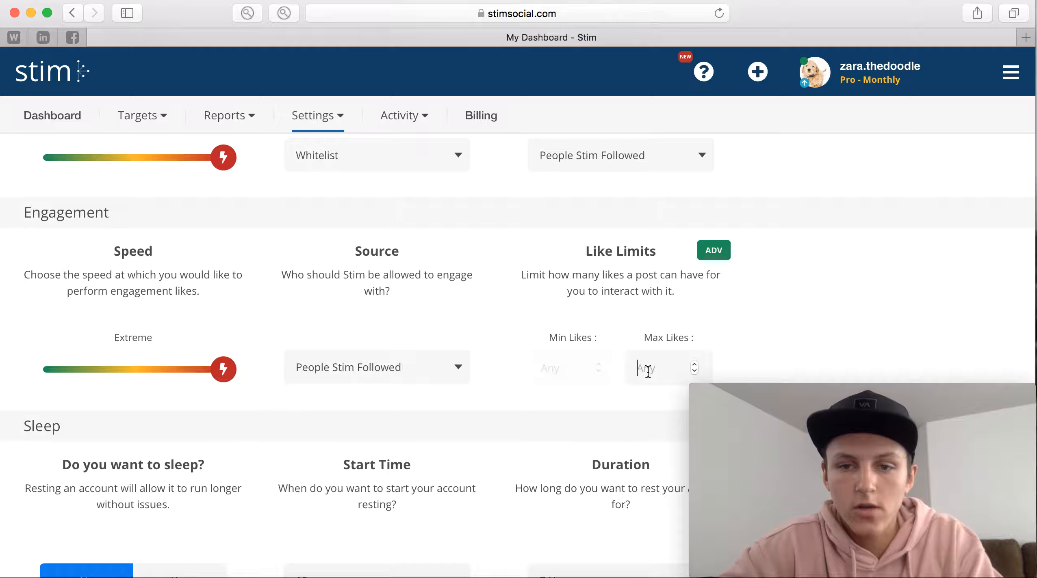
{"action": "type", "text": "50"}
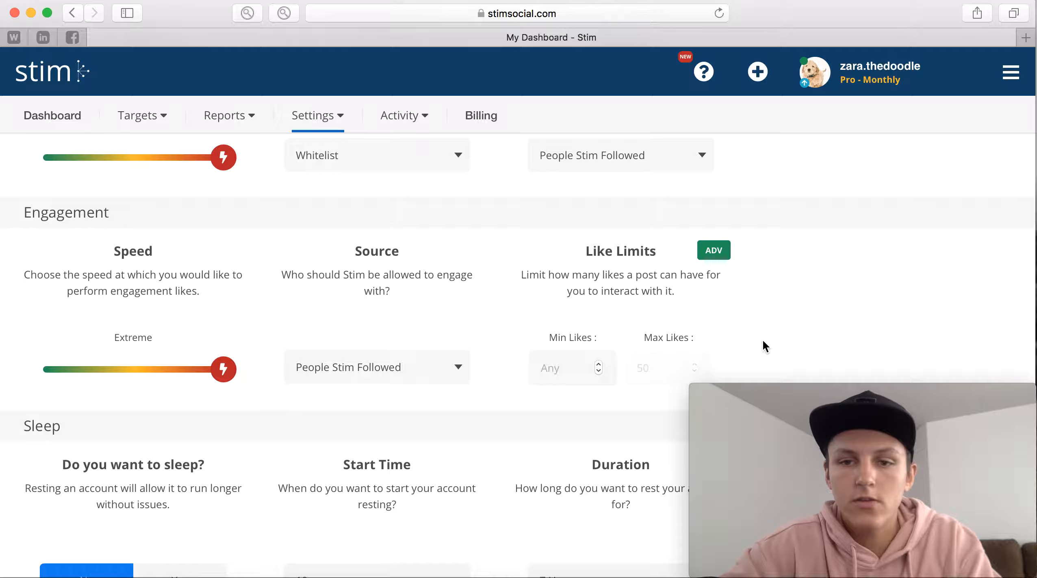
Step: Switch account sleep on and browse the sleep start time options
{"action": "scroll", "scroll_direction": "down", "scroll_amount": 3}
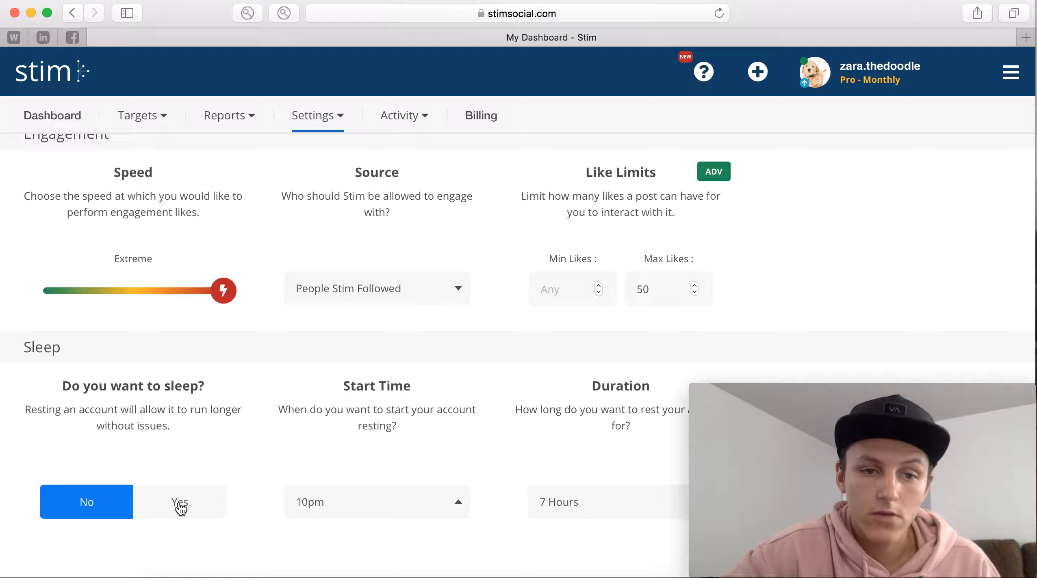
{"action": "left_click", "coordinate": [179, 502]}
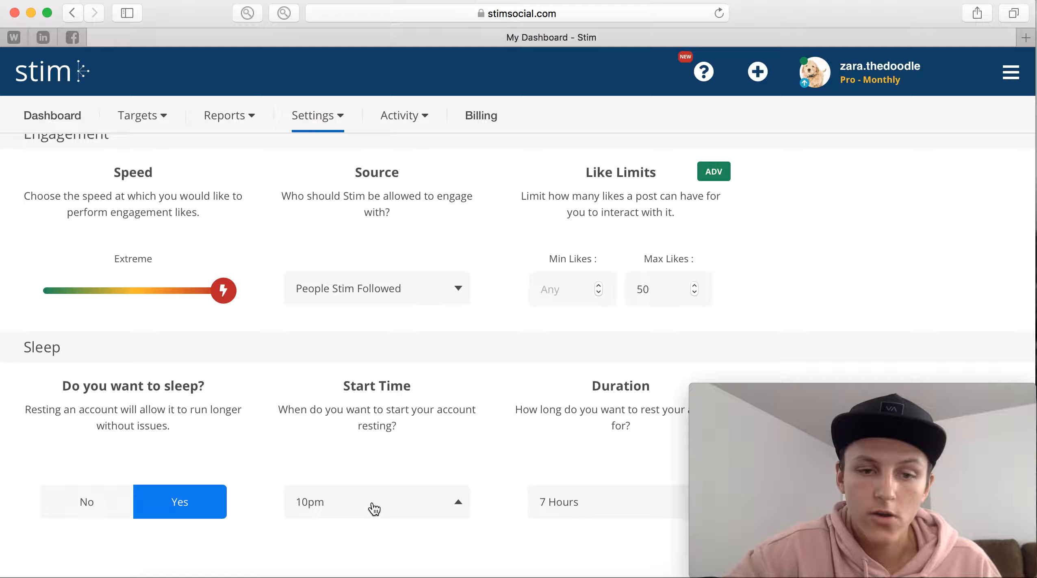
{"action": "left_click", "coordinate": [376, 501]}
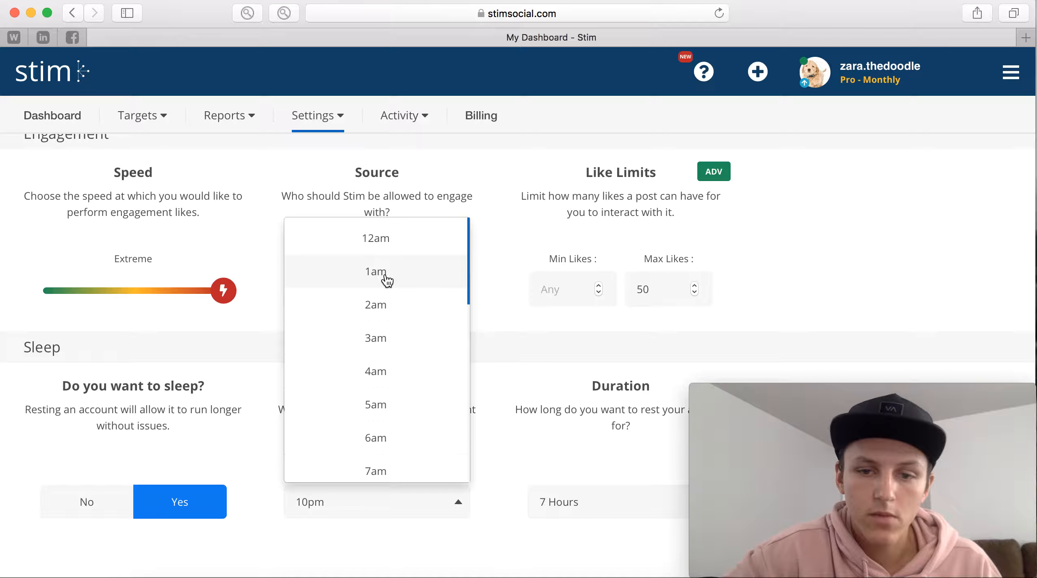
{"action": "left_click", "coordinate": [375, 272]}
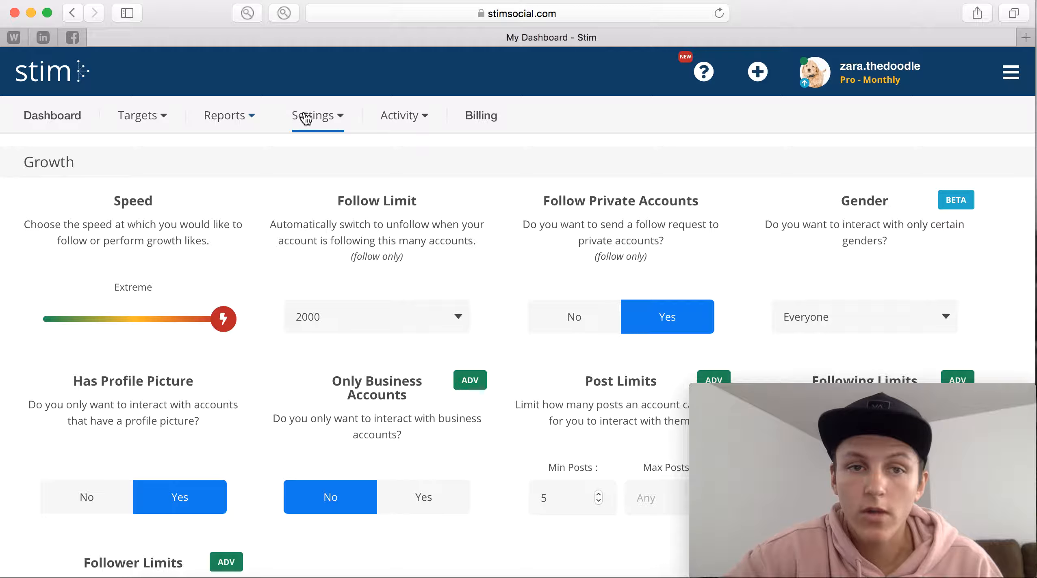
Step: Go to the New Follower DM settings page listing the three message templates
{"action": "left_click", "coordinate": [313, 116]}
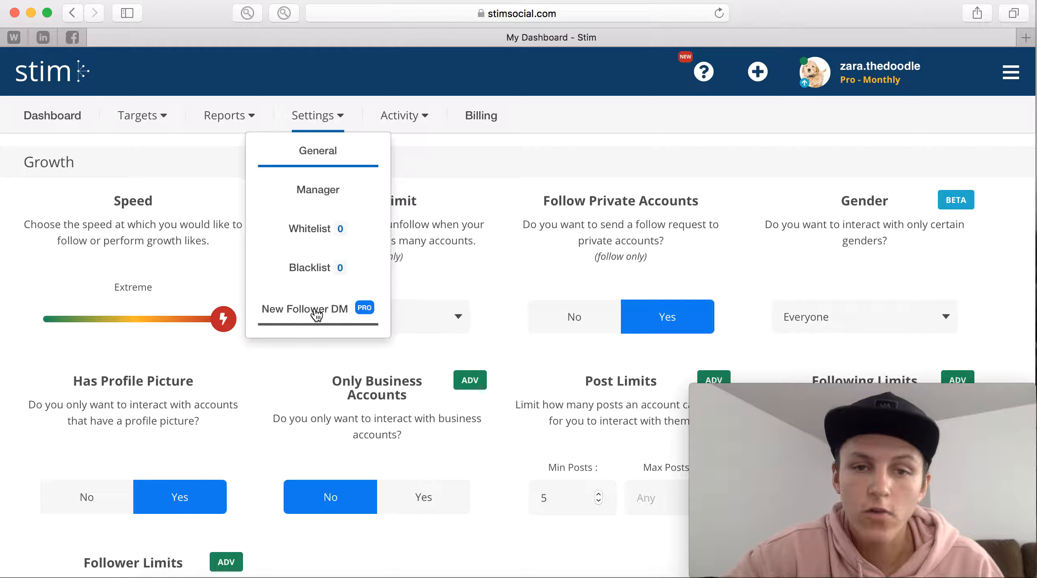
{"action": "left_click", "coordinate": [304, 309]}
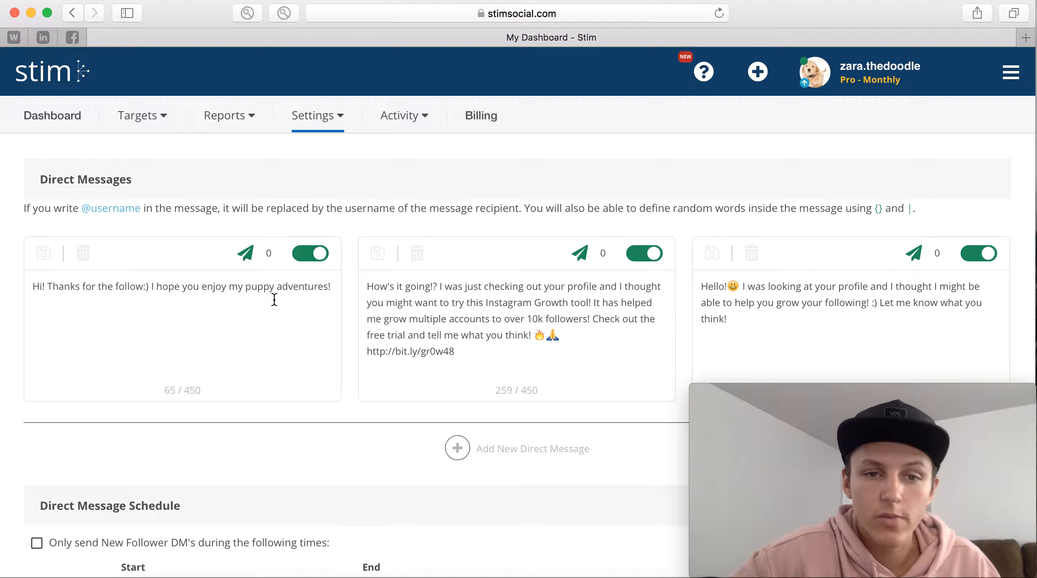
{"action": "mouse_move", "coordinate": [274, 295]}
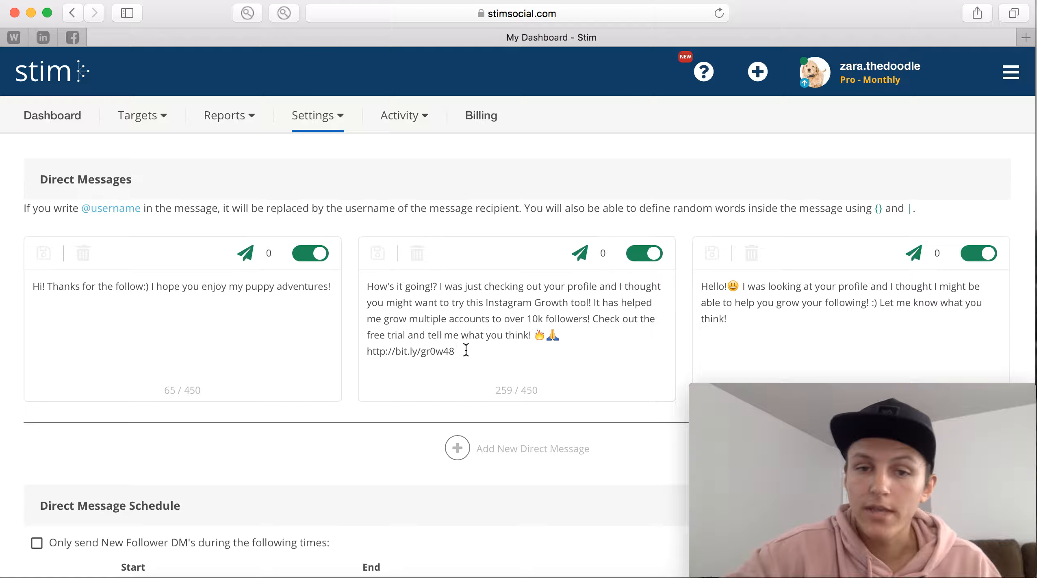
{"action": "mouse_move", "coordinate": [463, 337]}
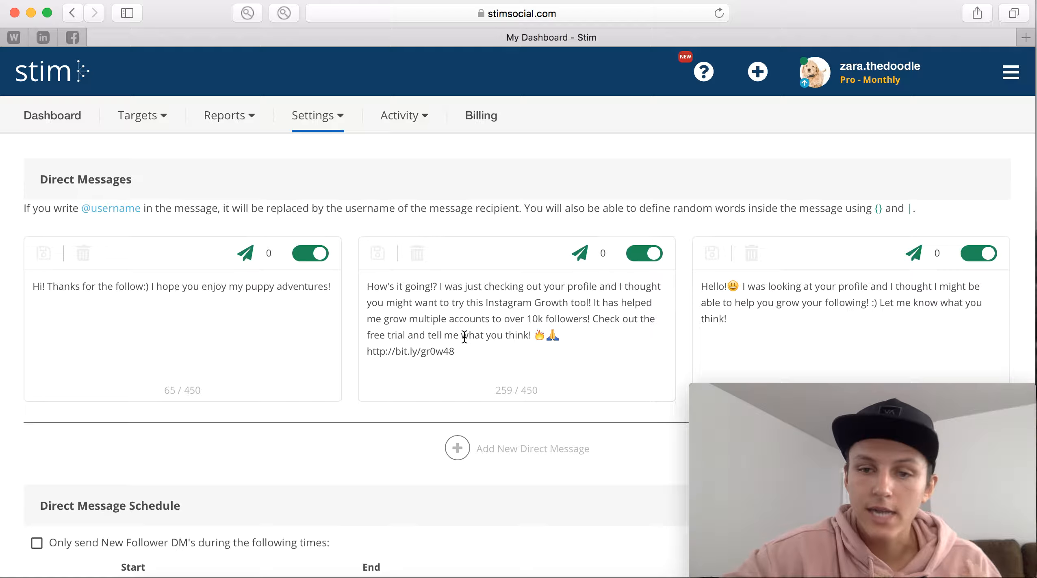
{"action": "mouse_move", "coordinate": [430, 356]}
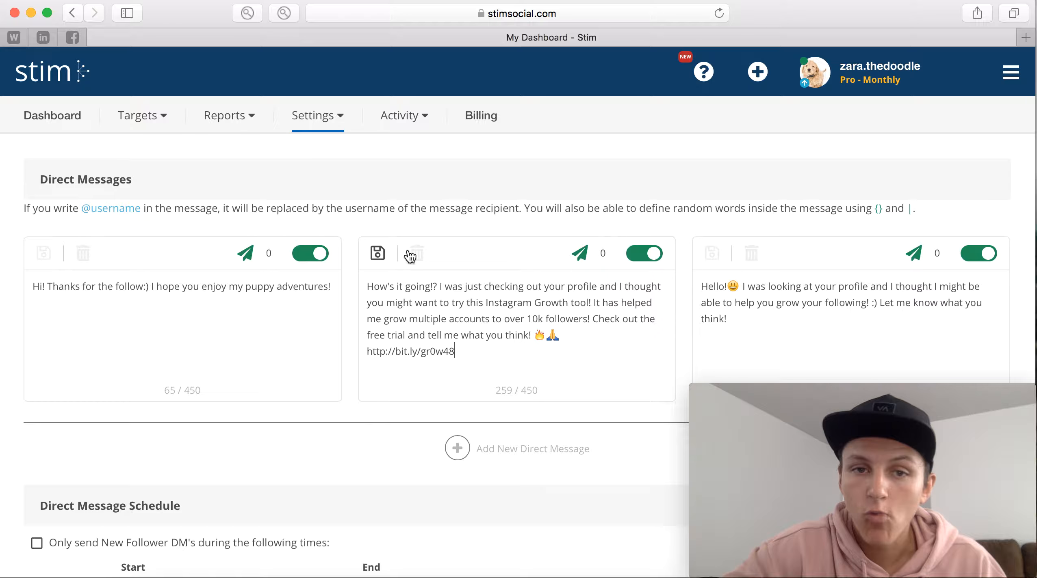
{"action": "mouse_move", "coordinate": [412, 241]}
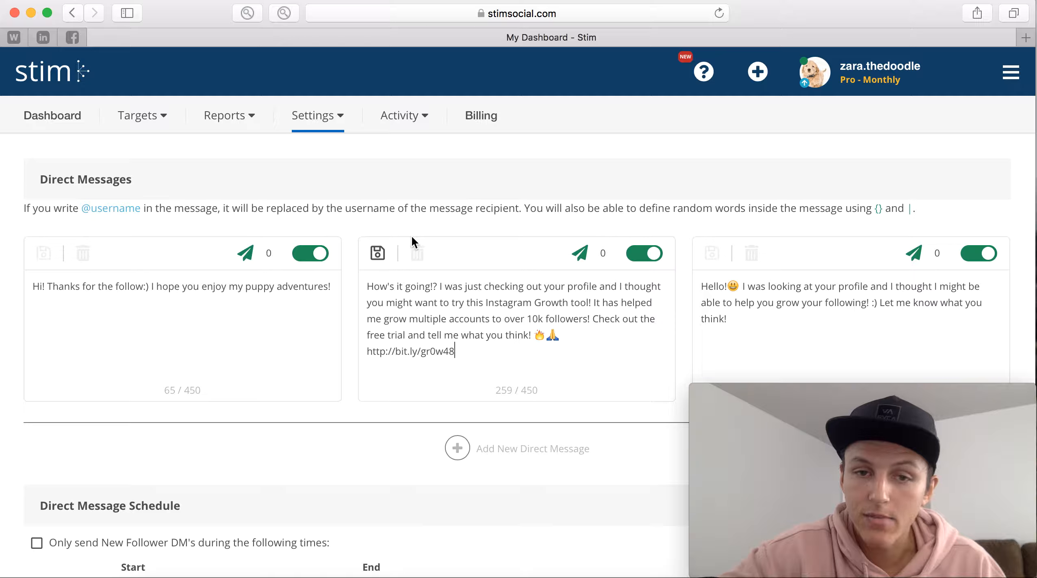
{"action": "mouse_move", "coordinate": [749, 210]}
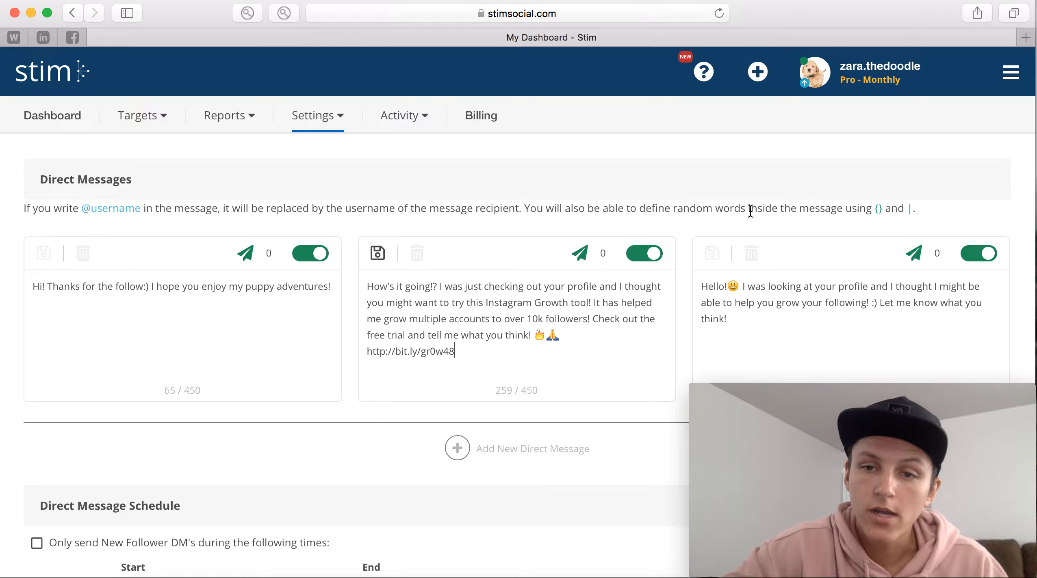
{"action": "mouse_move", "coordinate": [772, 318]}
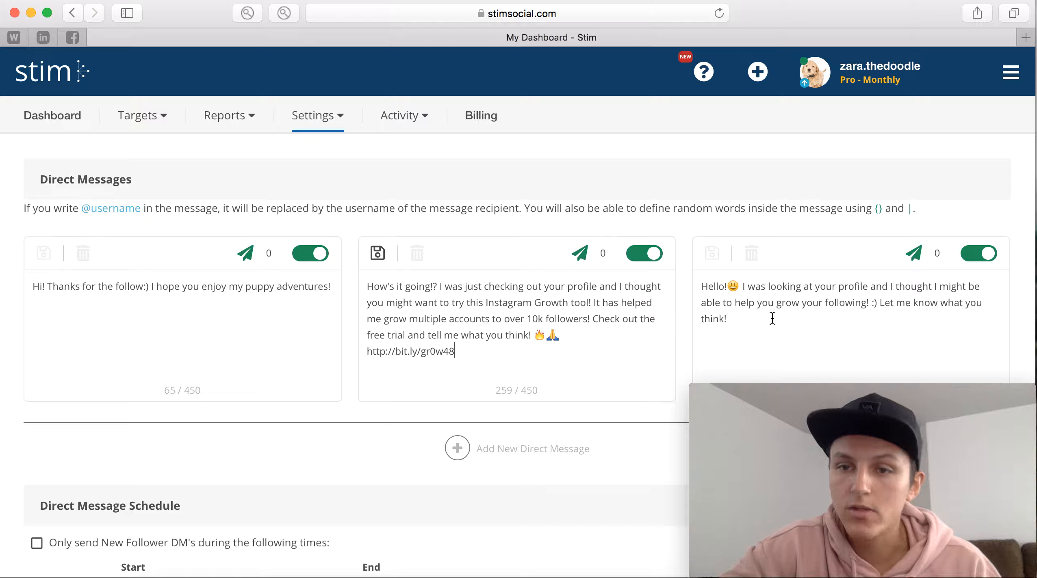
{"action": "mouse_move", "coordinate": [793, 331]}
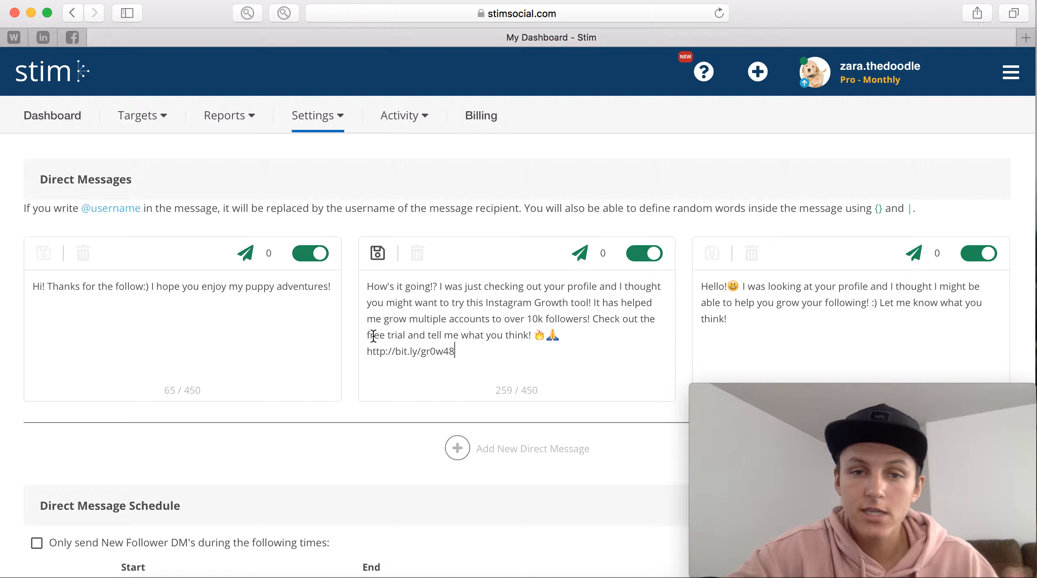
{"action": "mouse_move", "coordinate": [535, 389]}
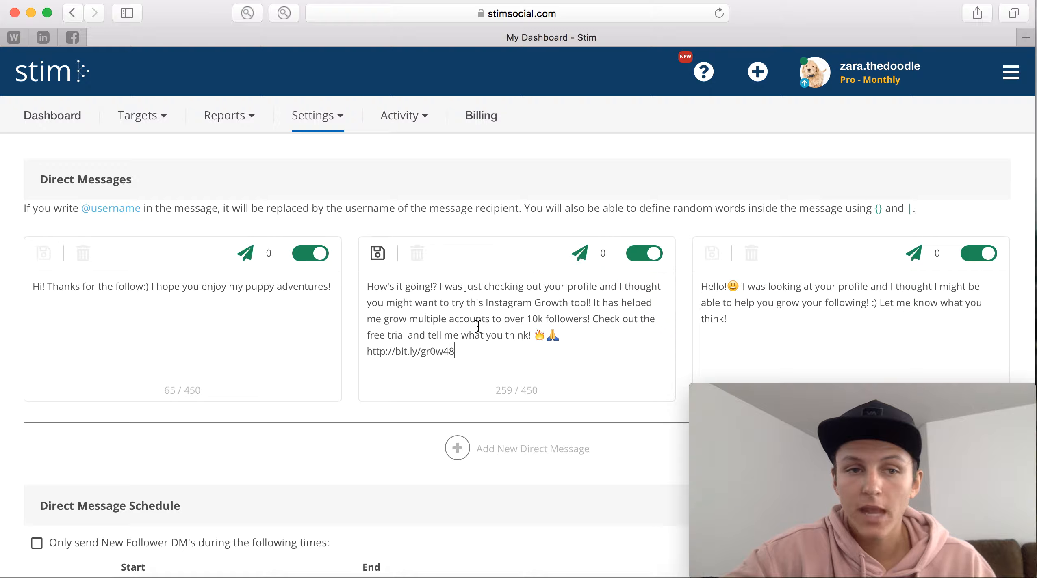
{"action": "mouse_move", "coordinate": [290, 245]}
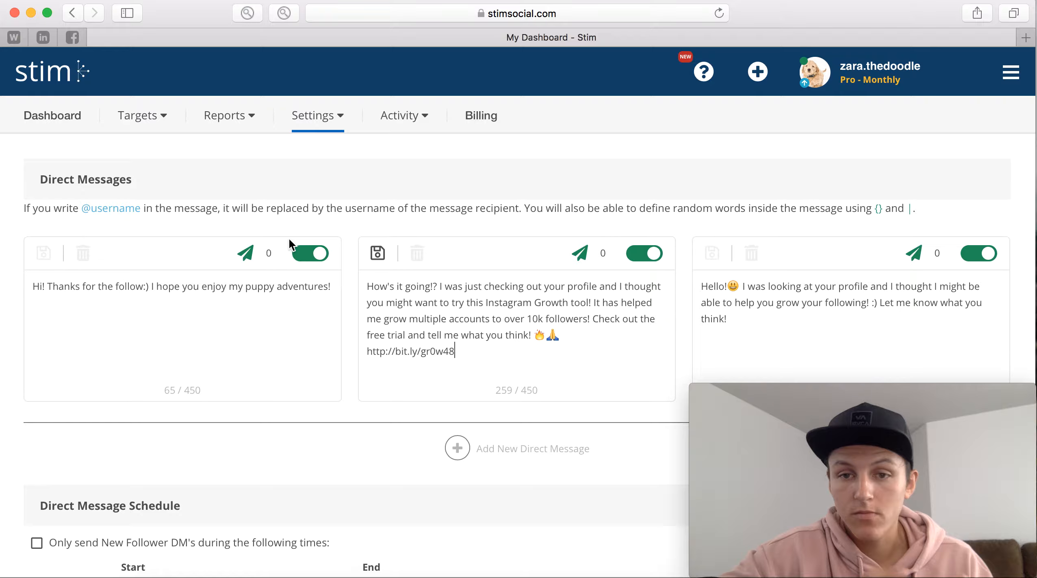
{"action": "mouse_move", "coordinate": [656, 16]}
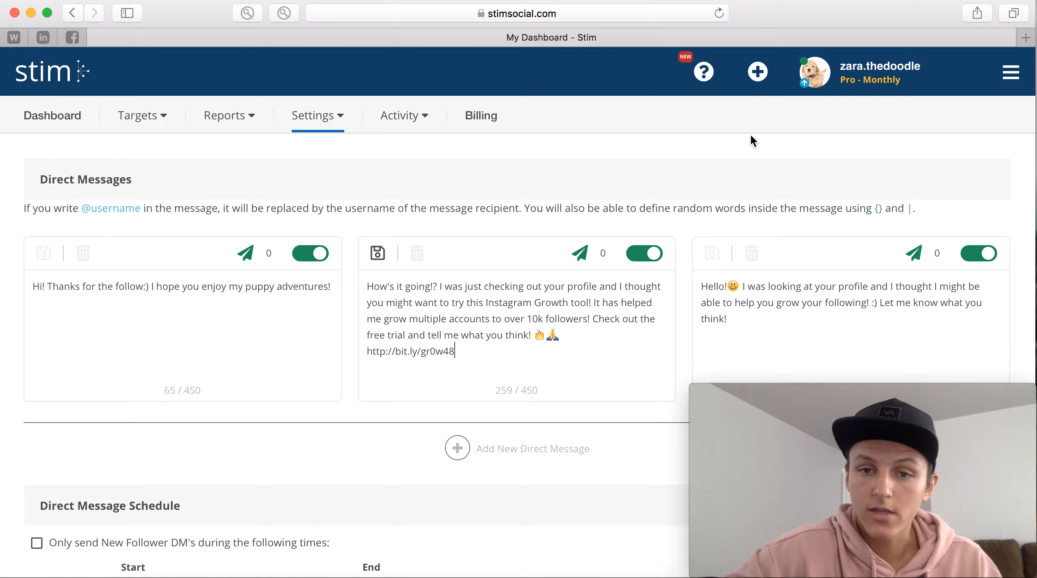
{"action": "scroll", "scroll_direction": "down", "scroll_amount": 3}
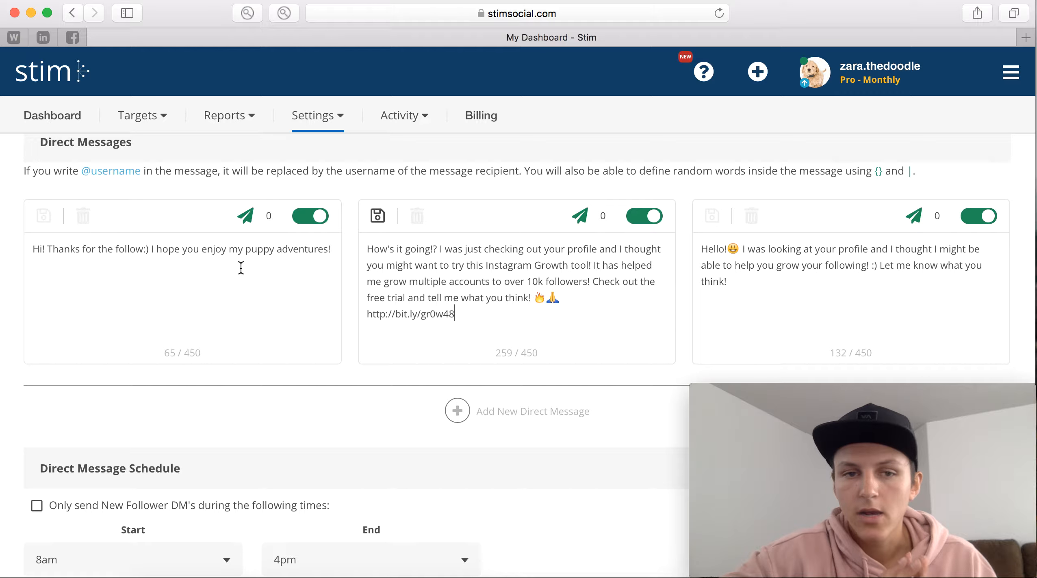
{"action": "mouse_move", "coordinate": [65, 266]}
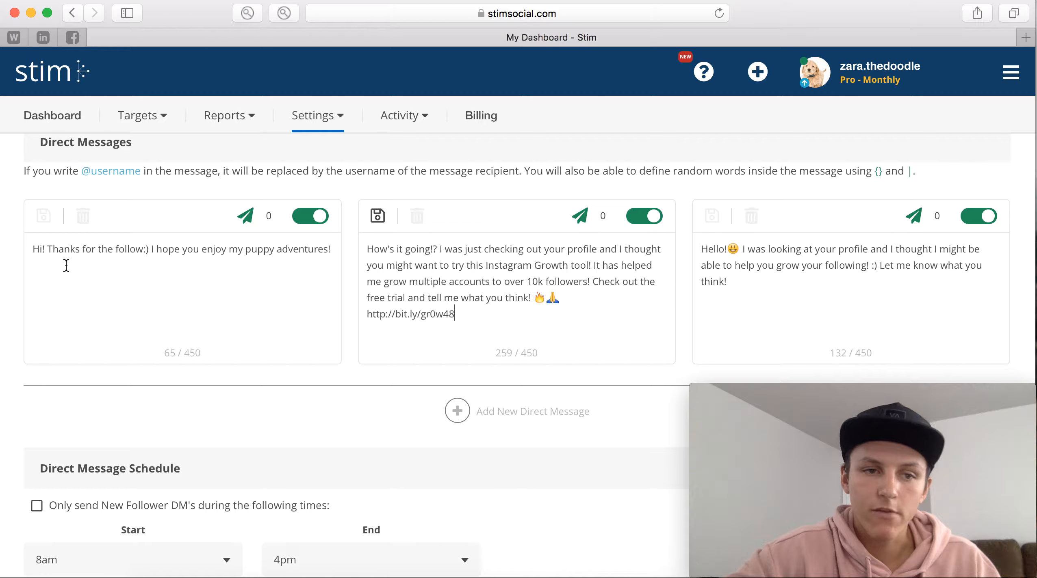
{"action": "left_click", "coordinate": [879, 71]}
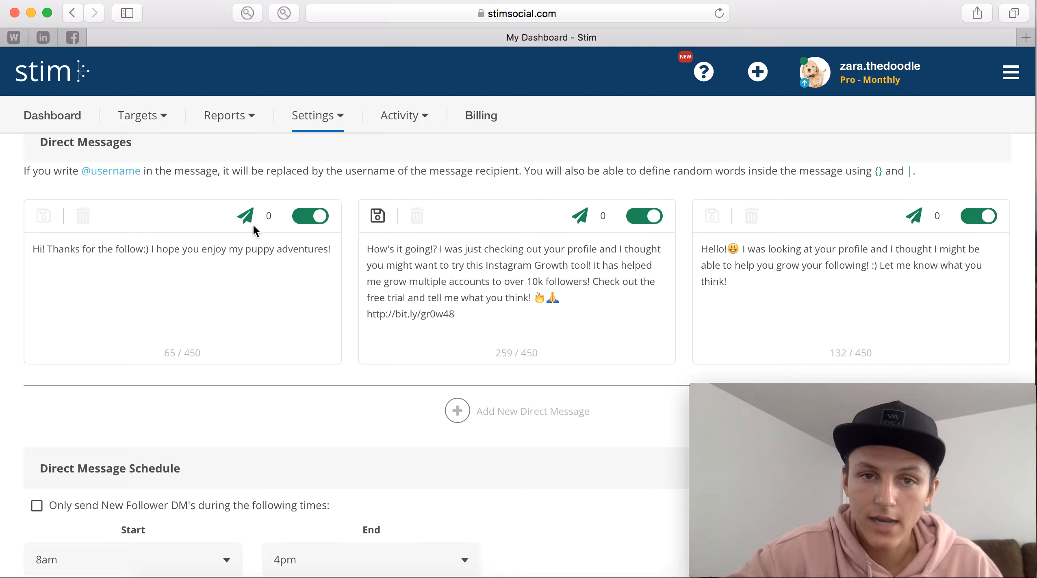
{"action": "mouse_move", "coordinate": [565, 389]}
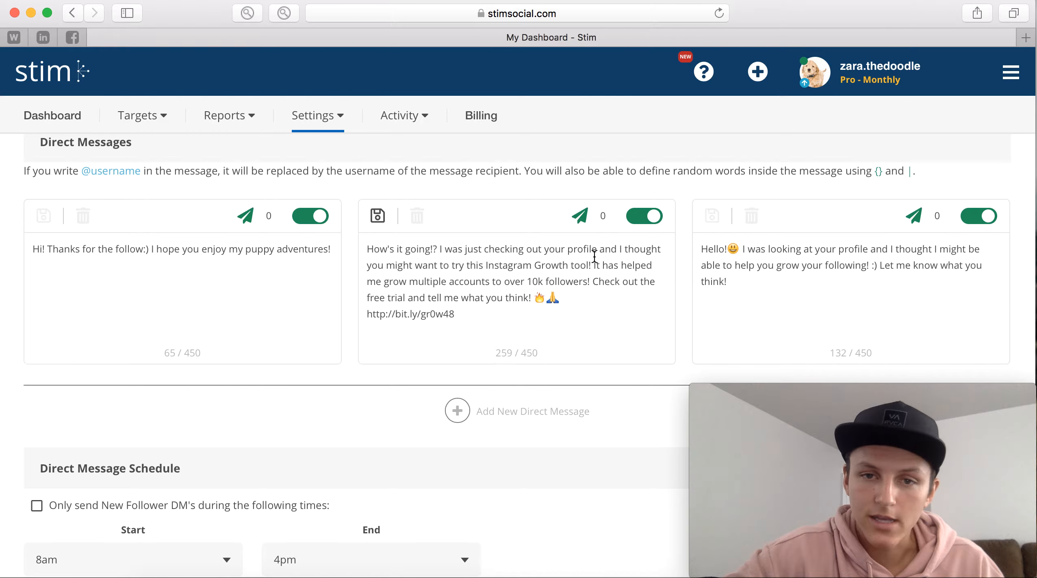
{"action": "scroll", "scroll_direction": "down", "scroll_amount": 3}
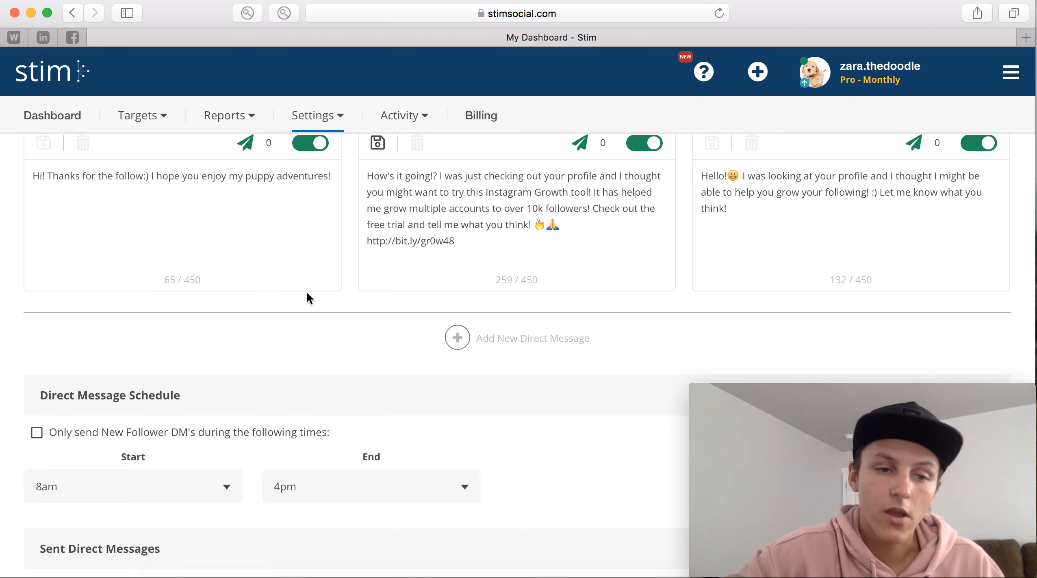
{"action": "scroll", "scroll_direction": "down", "scroll_amount": 3}
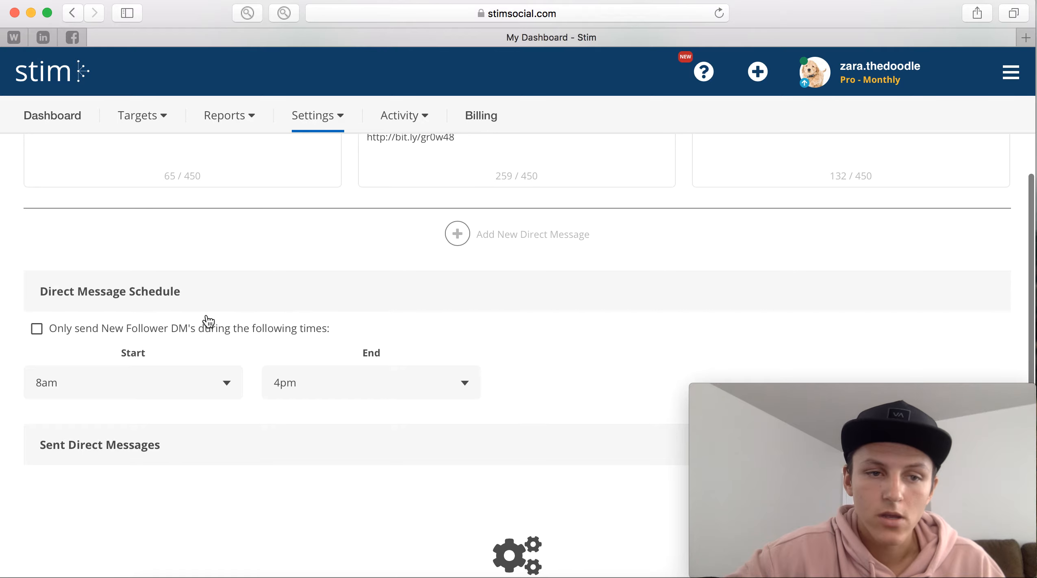
{"action": "mouse_move", "coordinate": [154, 311]}
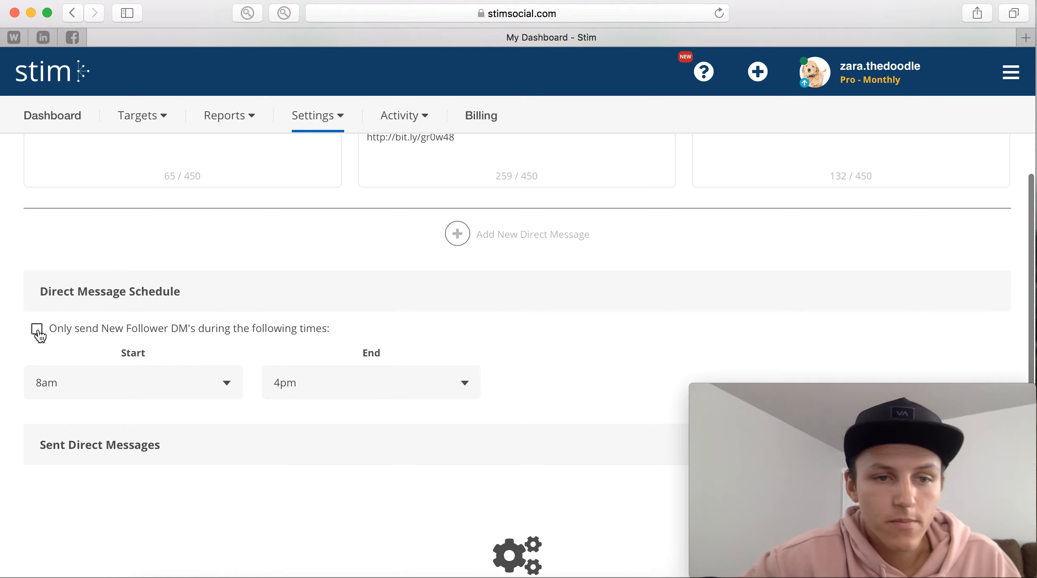
{"action": "mouse_move", "coordinate": [70, 340]}
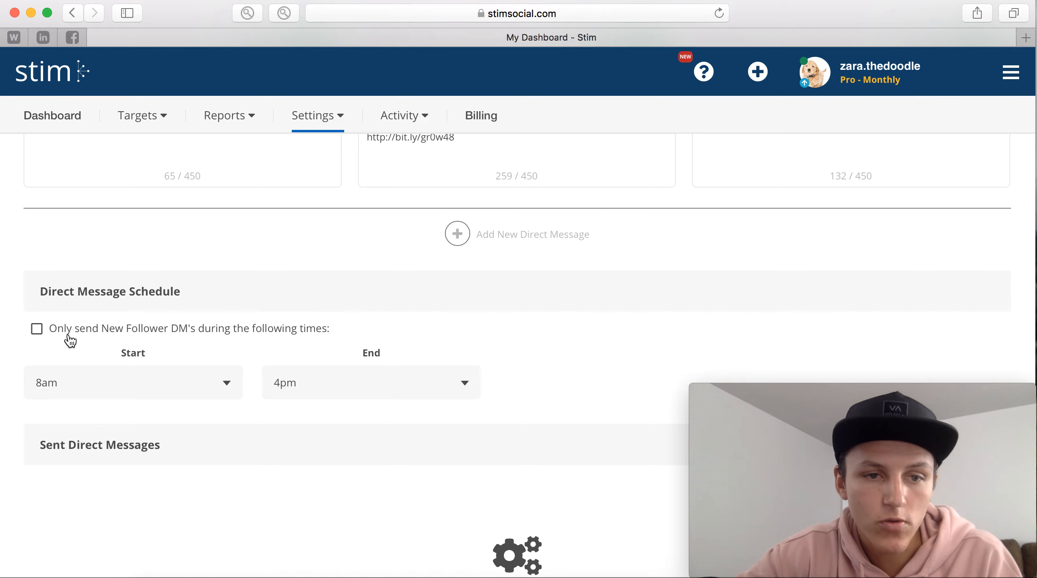
{"action": "mouse_move", "coordinate": [268, 346]}
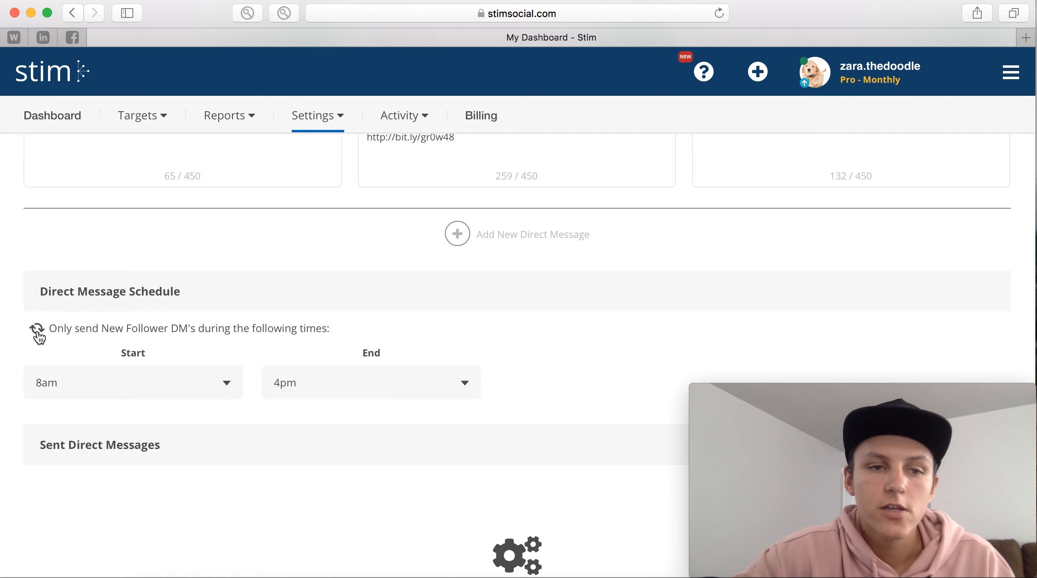
Step: Tick 'Only send New Follower DM's during the following times' (8am–4pm), then return to Dashboard
{"action": "left_click", "coordinate": [36, 329]}
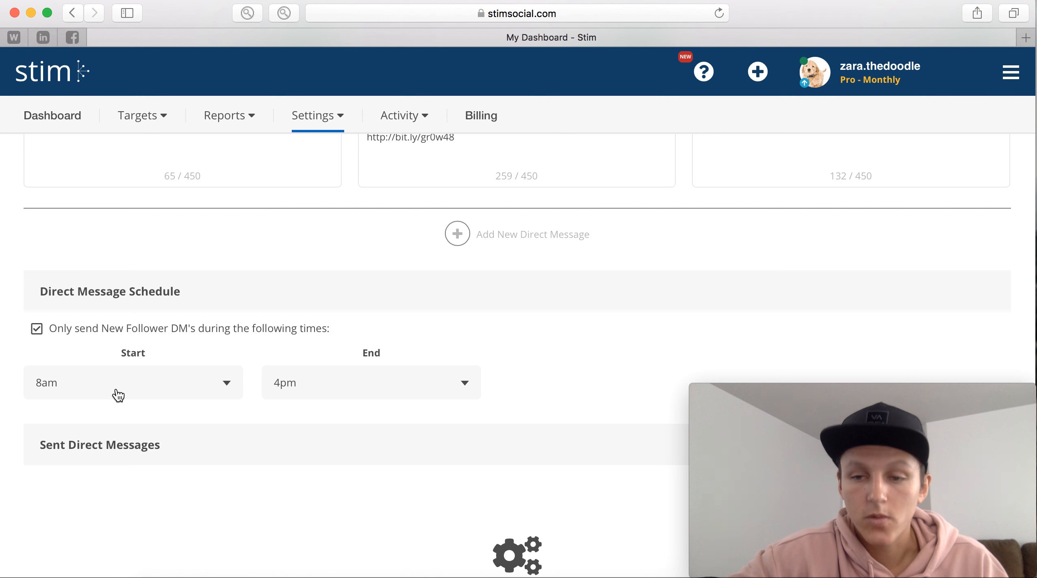
{"action": "scroll", "scroll_direction": "up", "scroll_amount": 3}
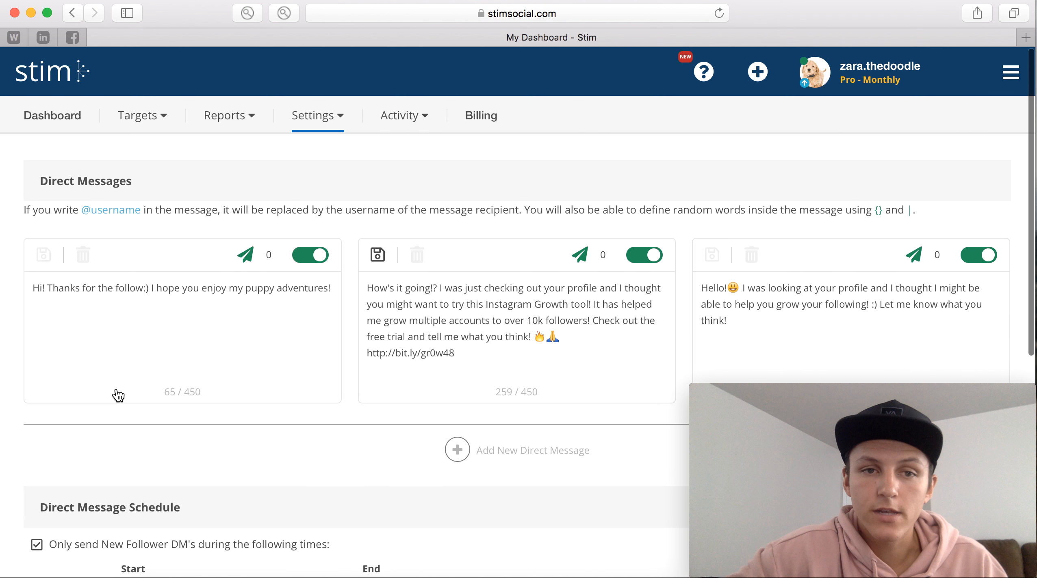
{"action": "left_click", "coordinate": [52, 114]}
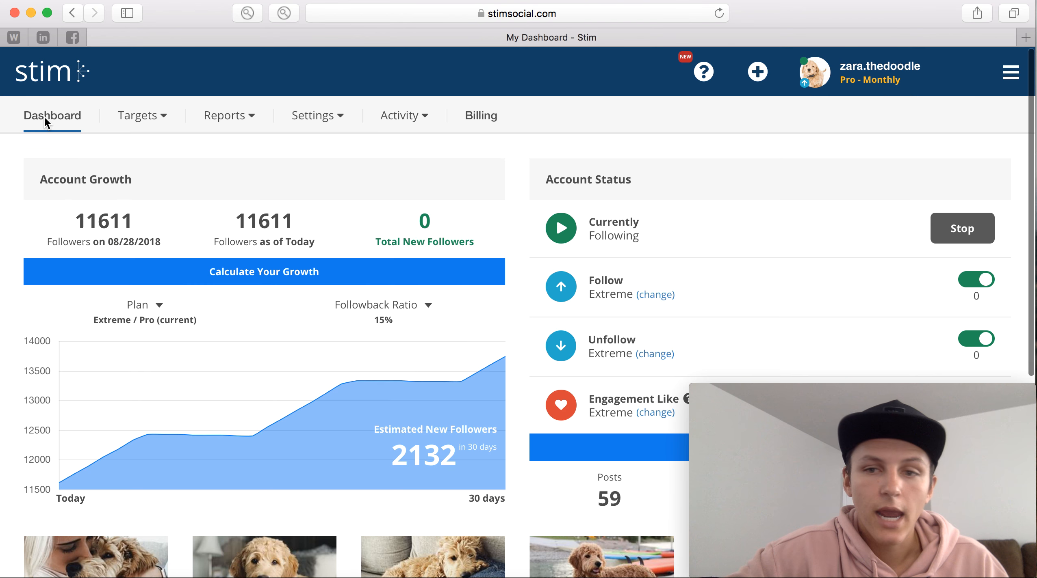